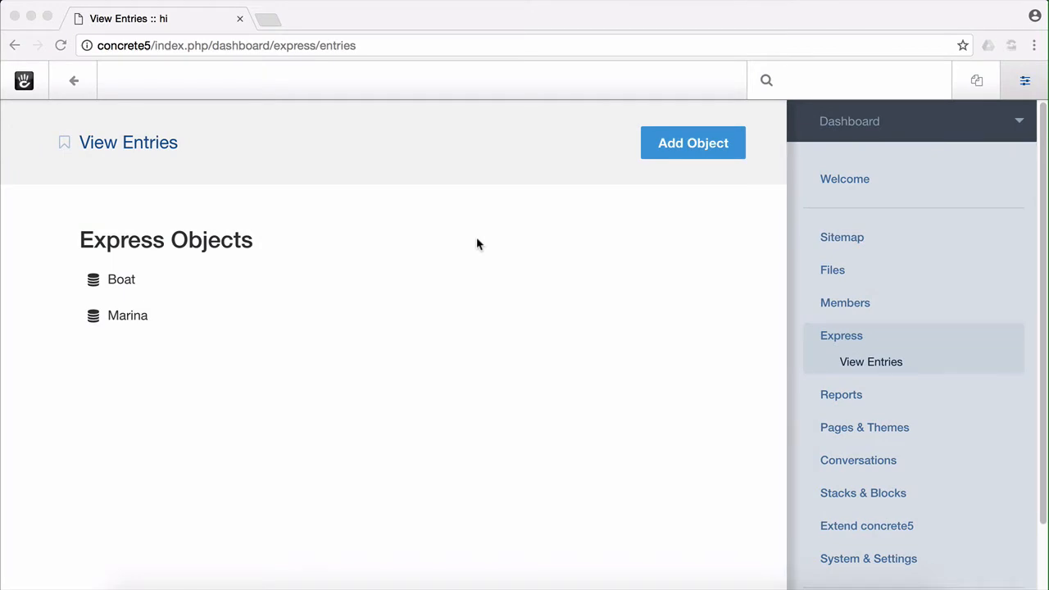
Review the stored entries of the Boat express object.
{"action": "left_click", "coordinate": [122, 278]}
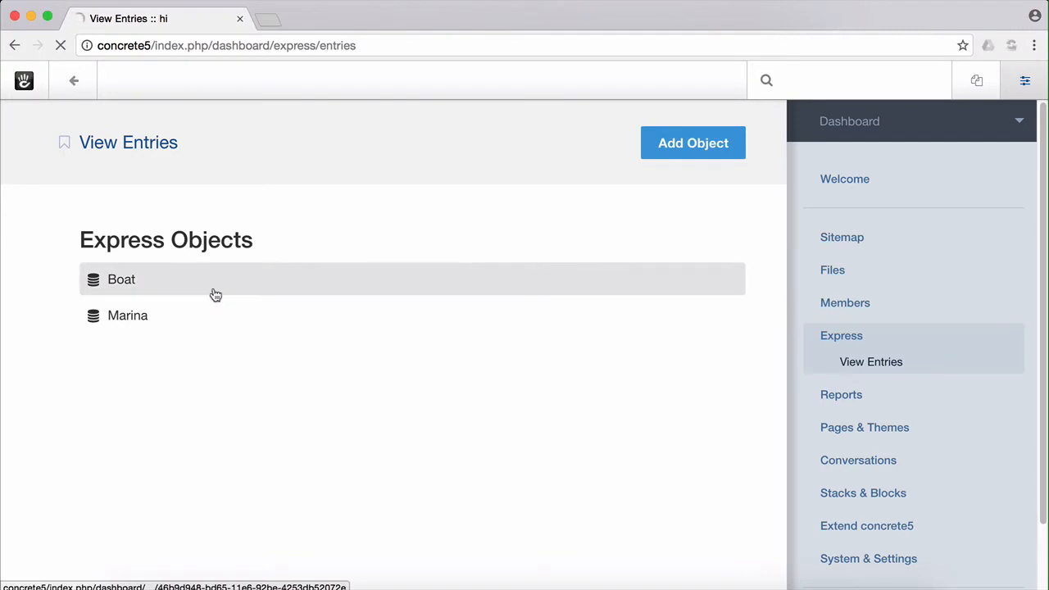
{"action": "left_click", "coordinate": [121, 279]}
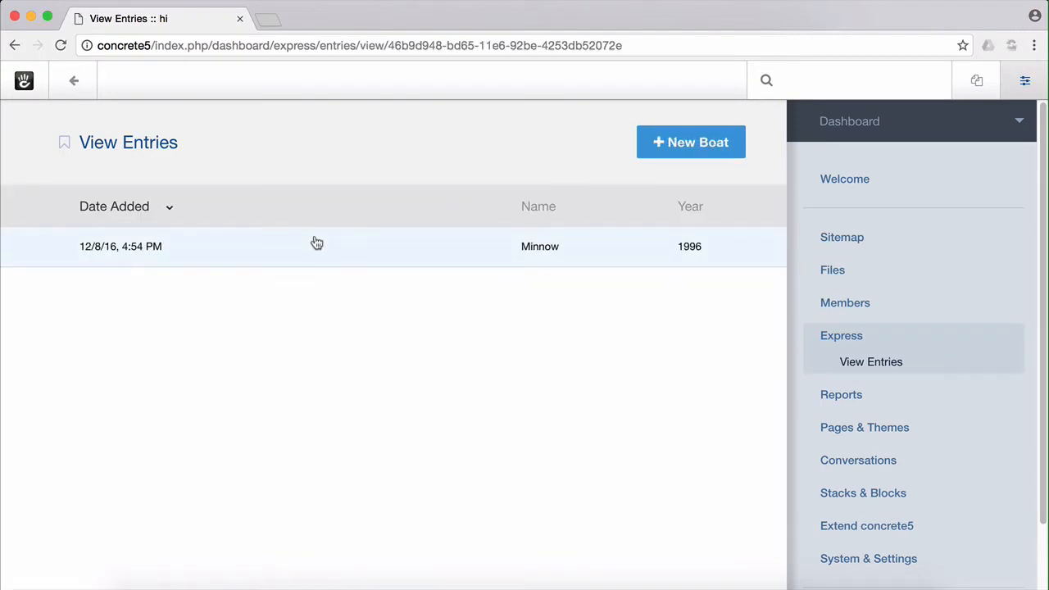
{"action": "left_click", "coordinate": [318, 246]}
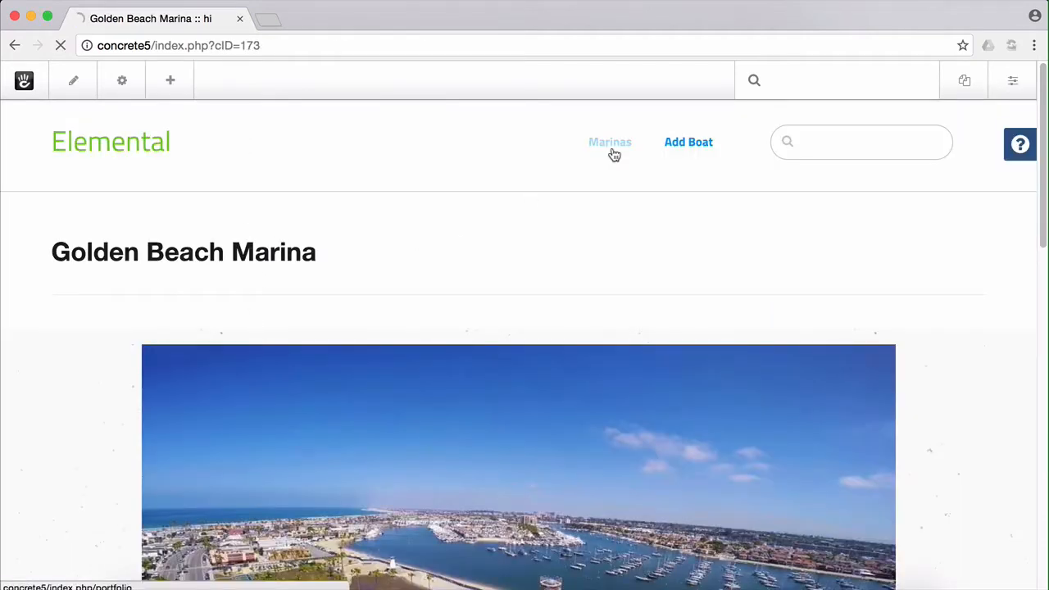
Open the Golden Beach Marina page from the site's Marinas listing.
{"action": "left_click", "coordinate": [609, 141]}
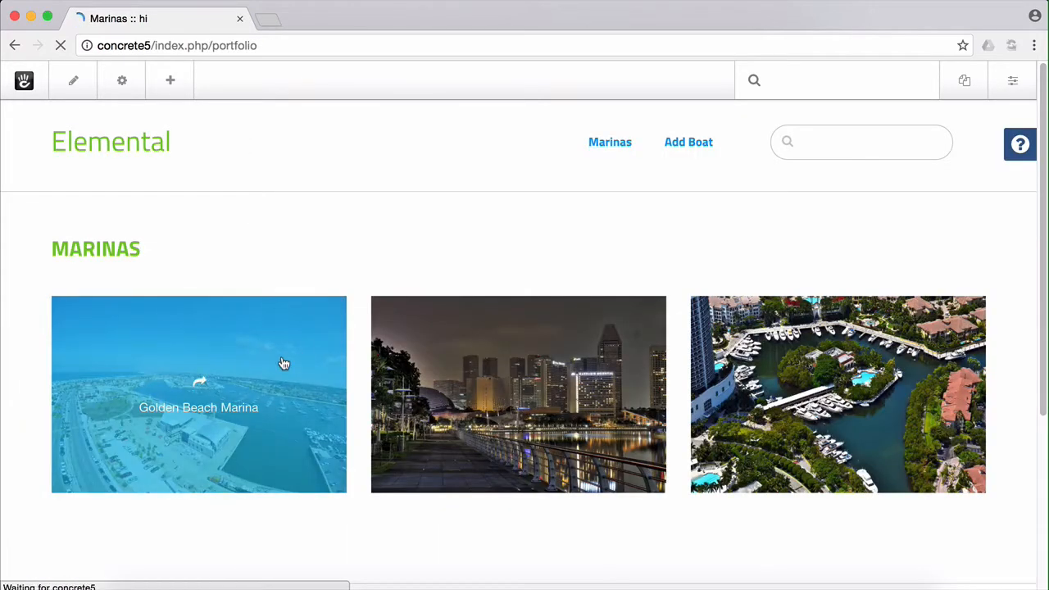
{"action": "left_click", "coordinate": [198, 393]}
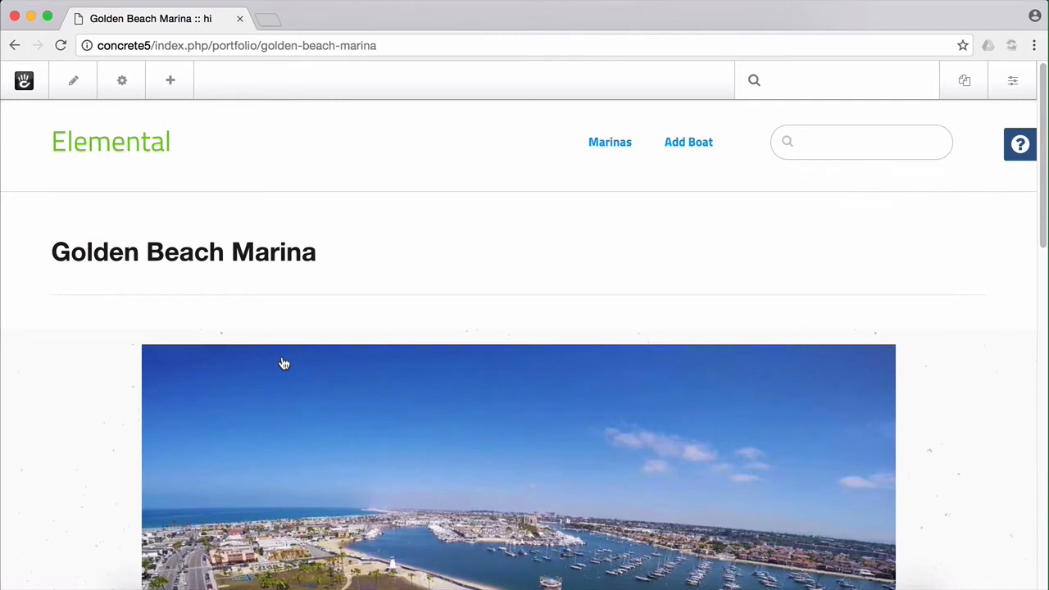
{"action": "scroll", "scroll_direction": "down", "scroll_amount": 3}
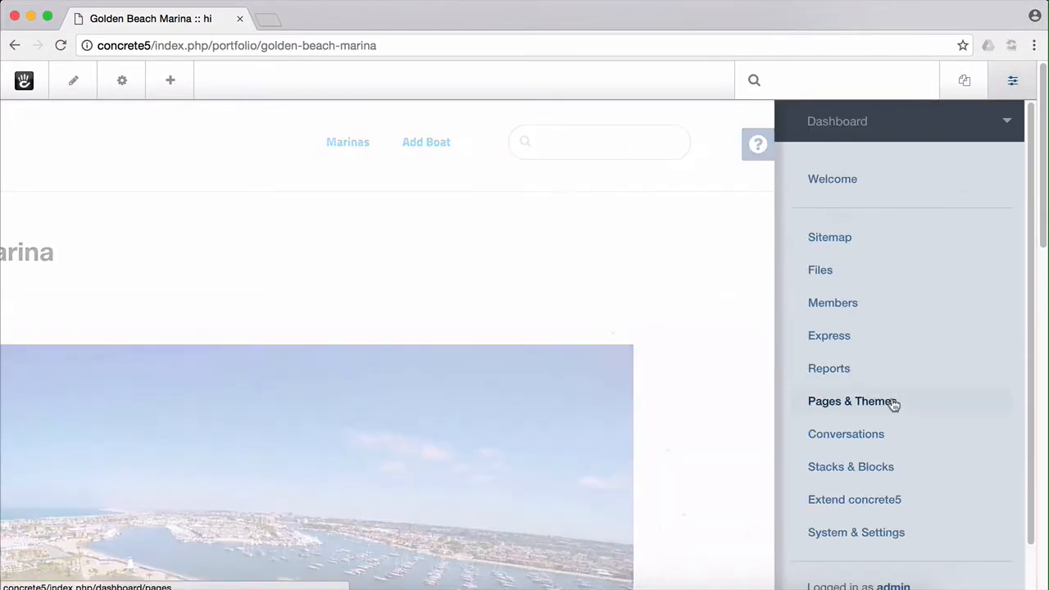
Start a new Express Entity page attribute from Pages & Themes > Attributes.
{"action": "left_click", "coordinate": [852, 400]}
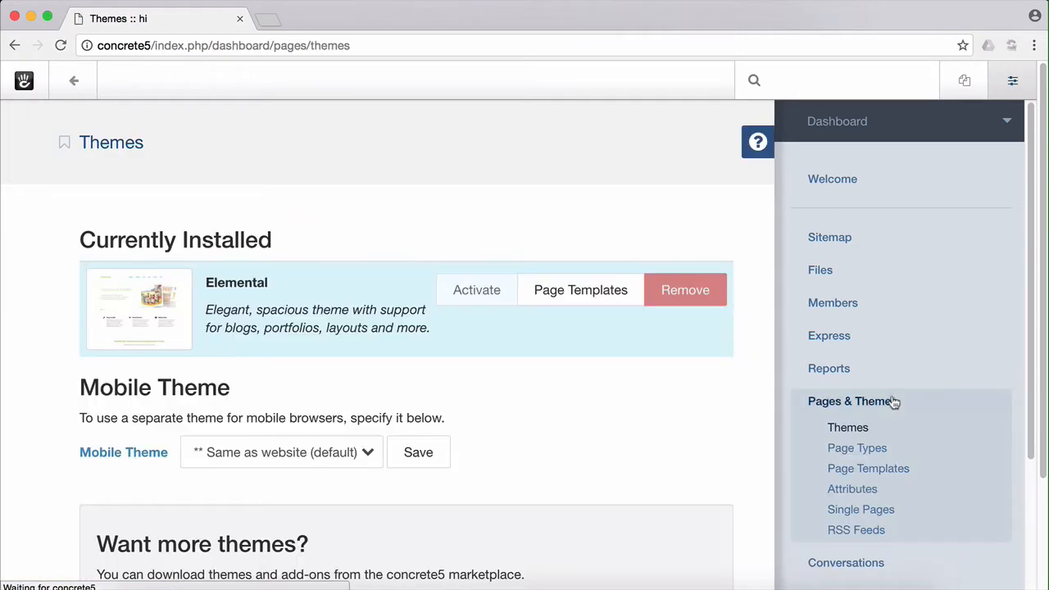
{"action": "left_click", "coordinate": [851, 489]}
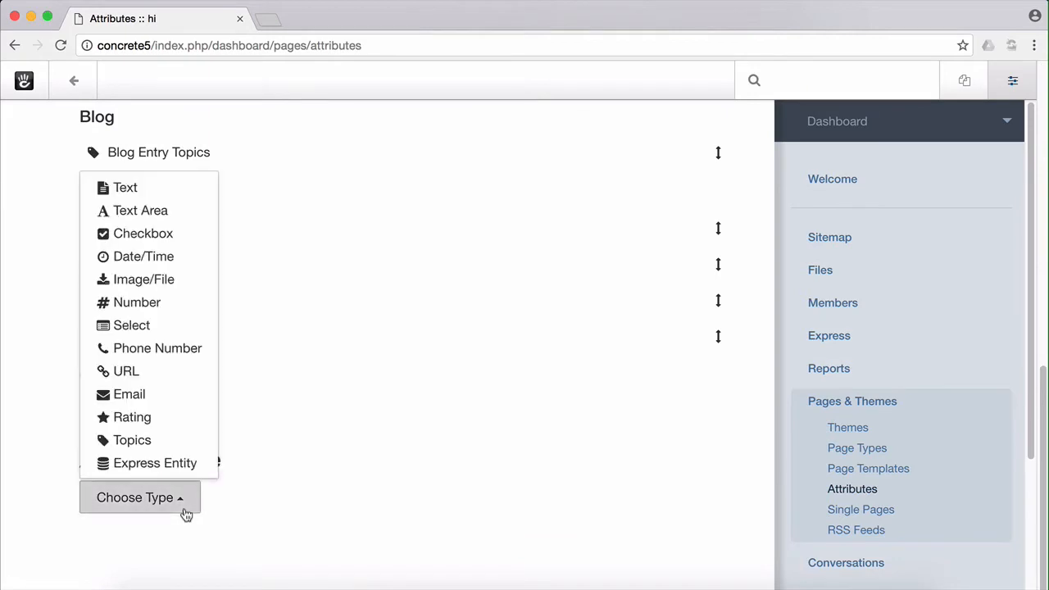
{"action": "mouse_move", "coordinate": [154, 462]}
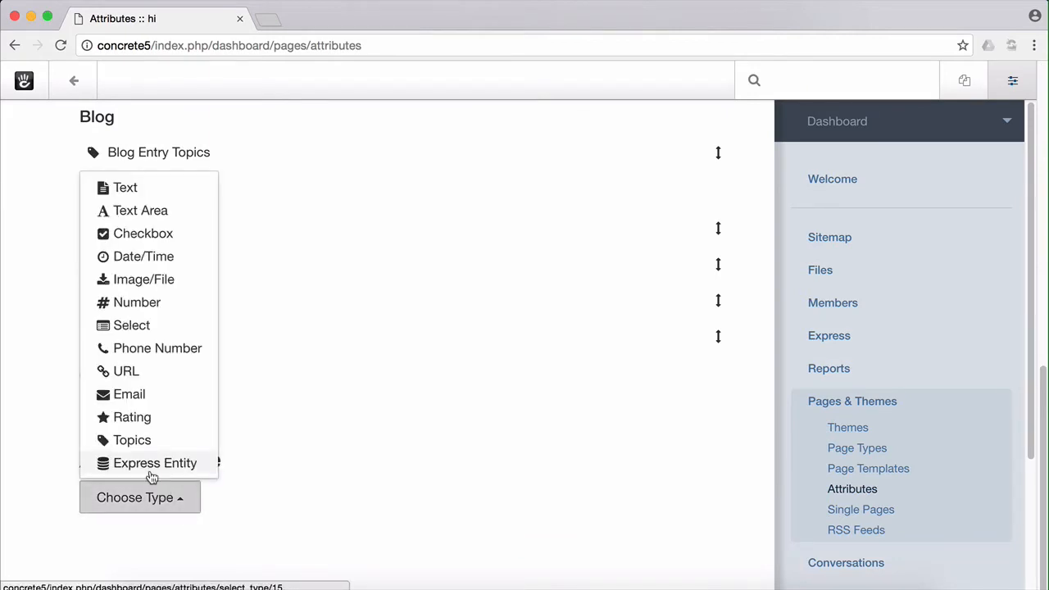
{"action": "left_click", "coordinate": [154, 462]}
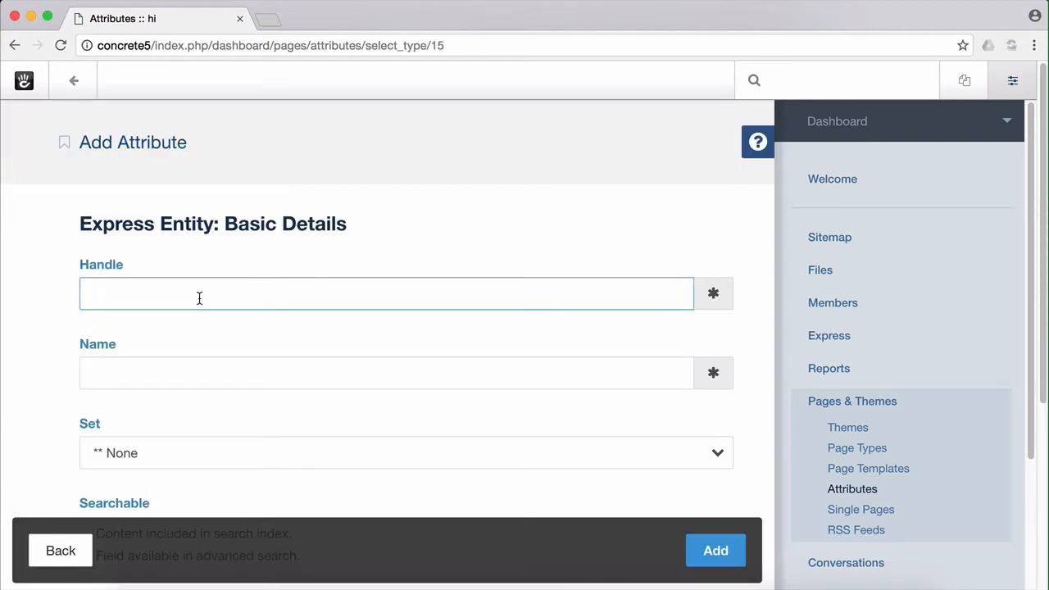
Create the attribute with handle marina, name Marina, linked to the Marina entity.
{"action": "type", "text": "marina"}
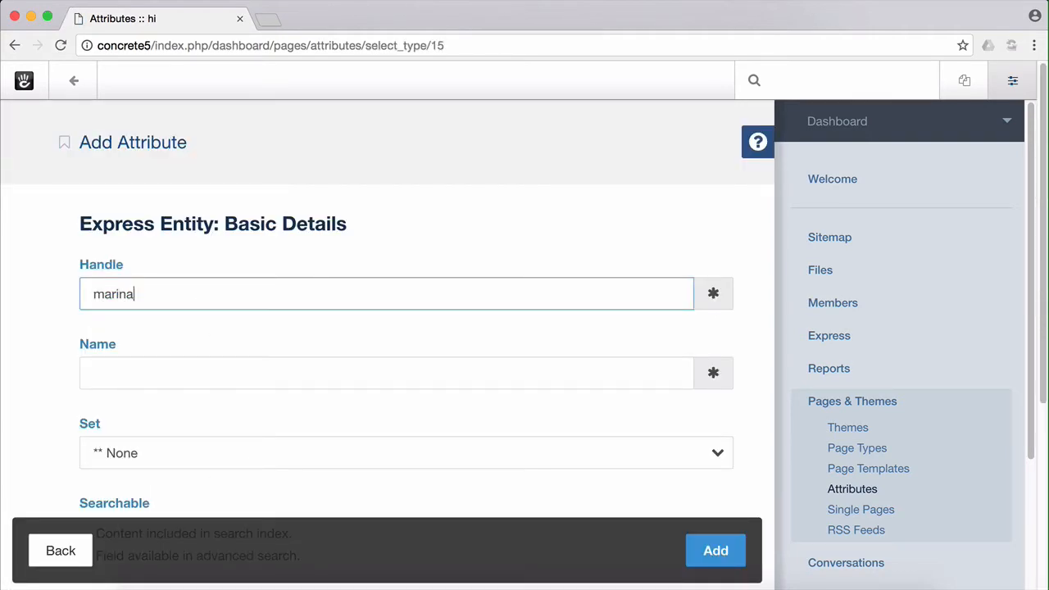
{"action": "left_click", "coordinate": [385, 374]}
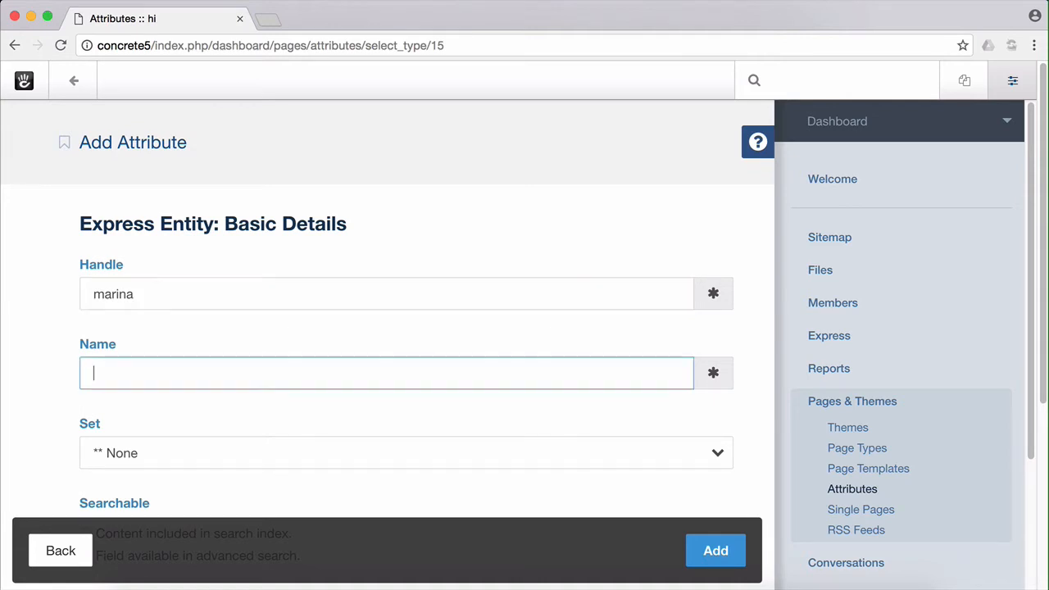
{"action": "type", "text": "Marina"}
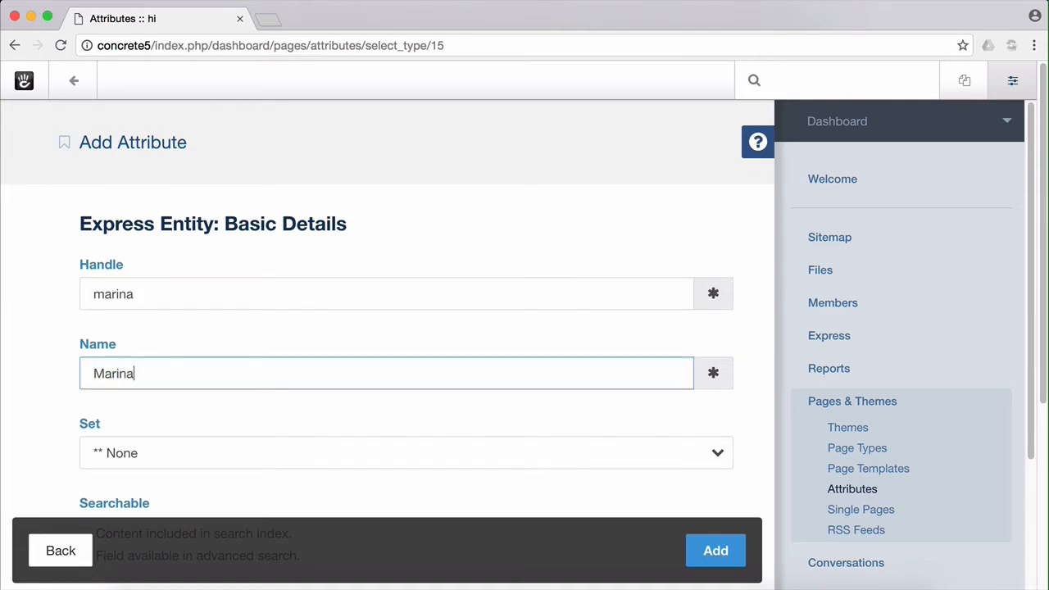
{"action": "scroll", "scroll_direction": "down", "scroll_amount": 3}
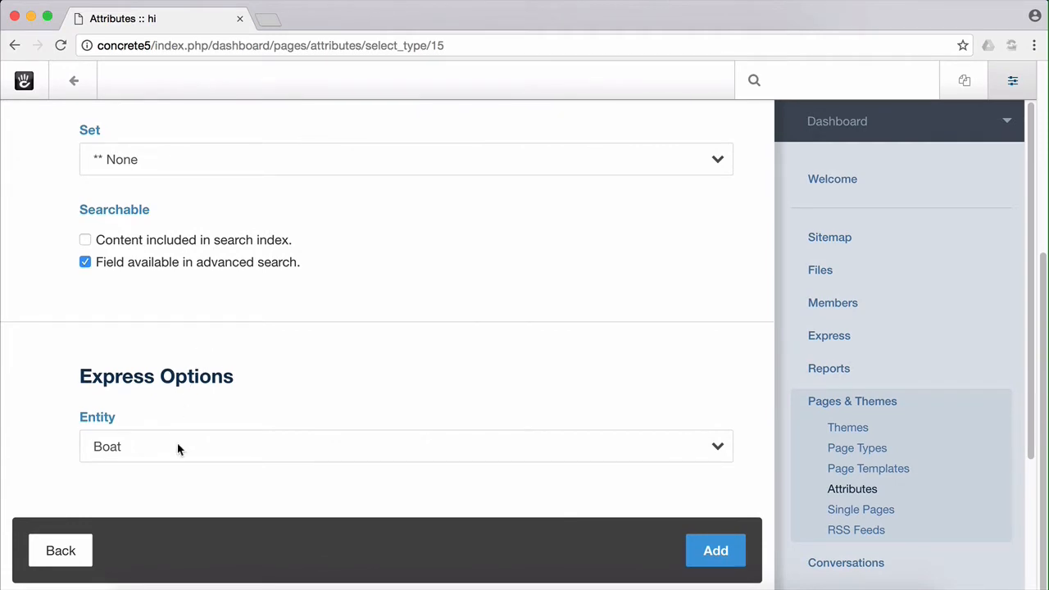
{"action": "left_click", "coordinate": [407, 446]}
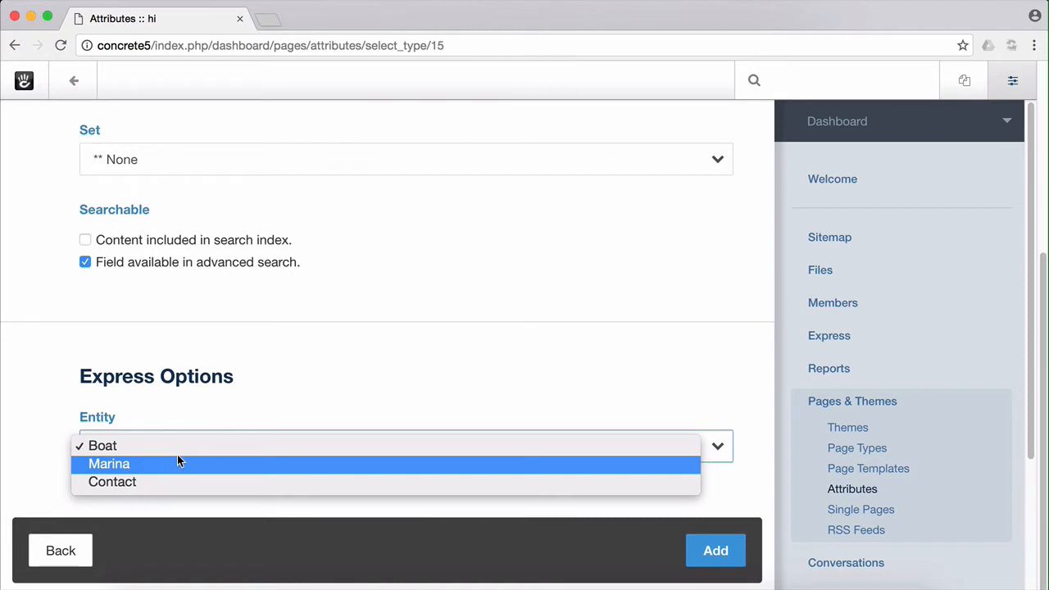
{"action": "left_click", "coordinate": [108, 464]}
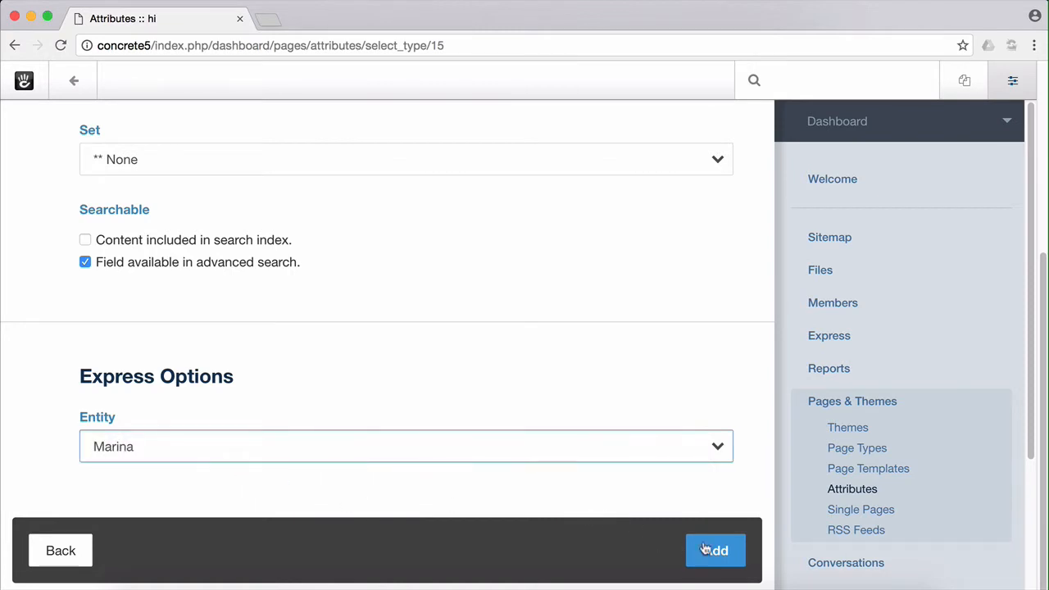
{"action": "left_click", "coordinate": [715, 551]}
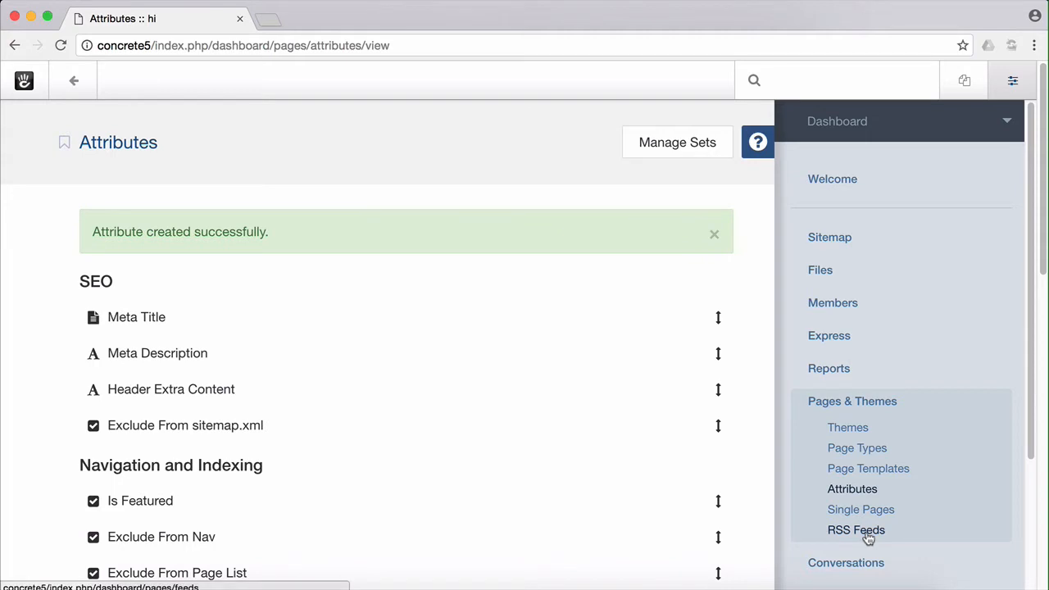
{"action": "mouse_move", "coordinate": [940, 306]}
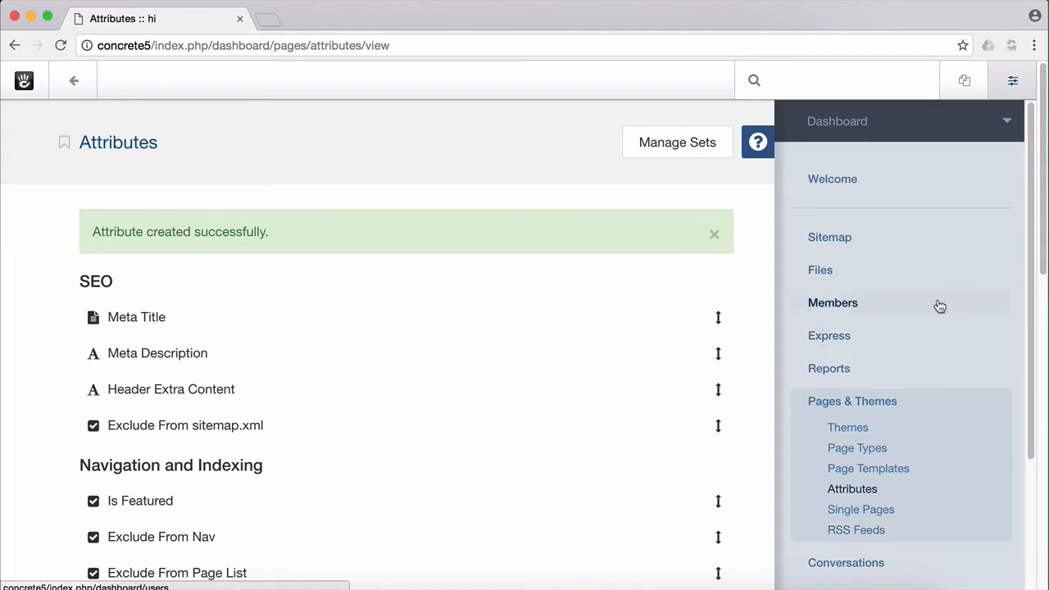
Add the Marina attribute to the Golden Beach Marina page via the full sitemap.
{"action": "left_click", "coordinate": [829, 236]}
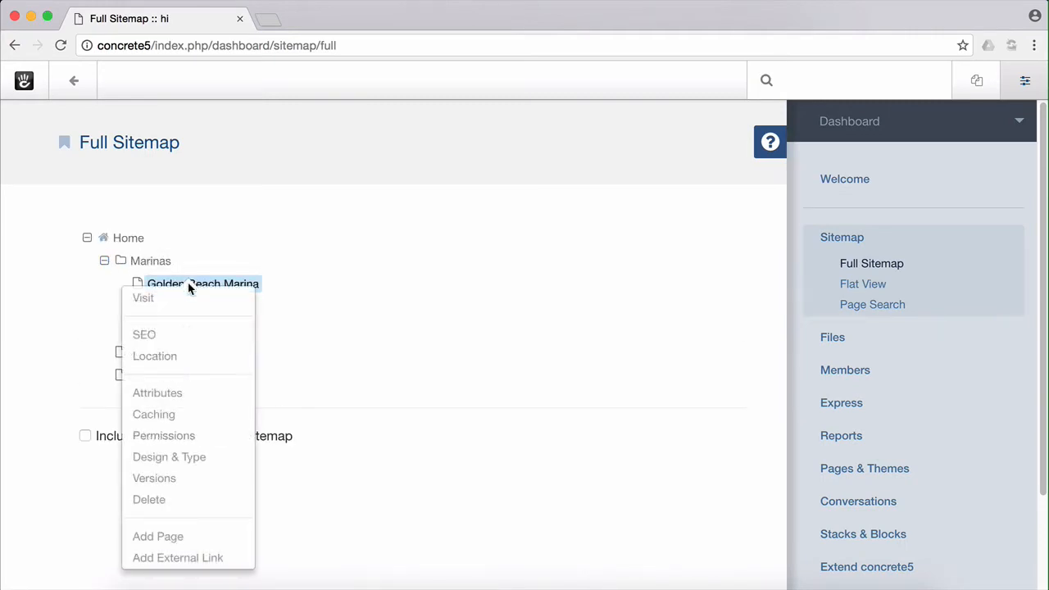
{"action": "left_click", "coordinate": [157, 393]}
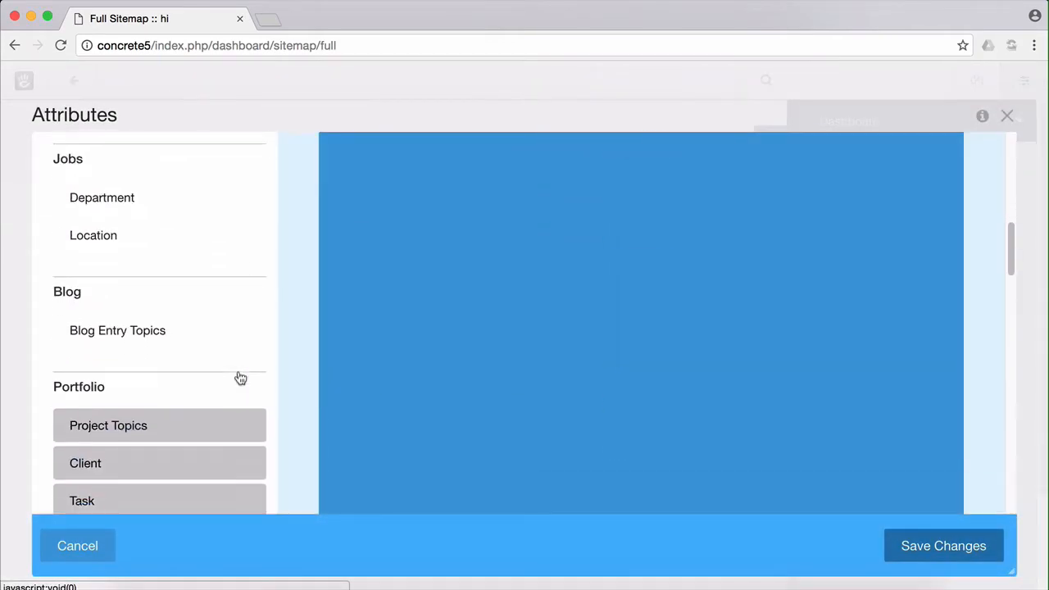
{"action": "scroll", "scroll_direction": "down", "scroll_amount": 3}
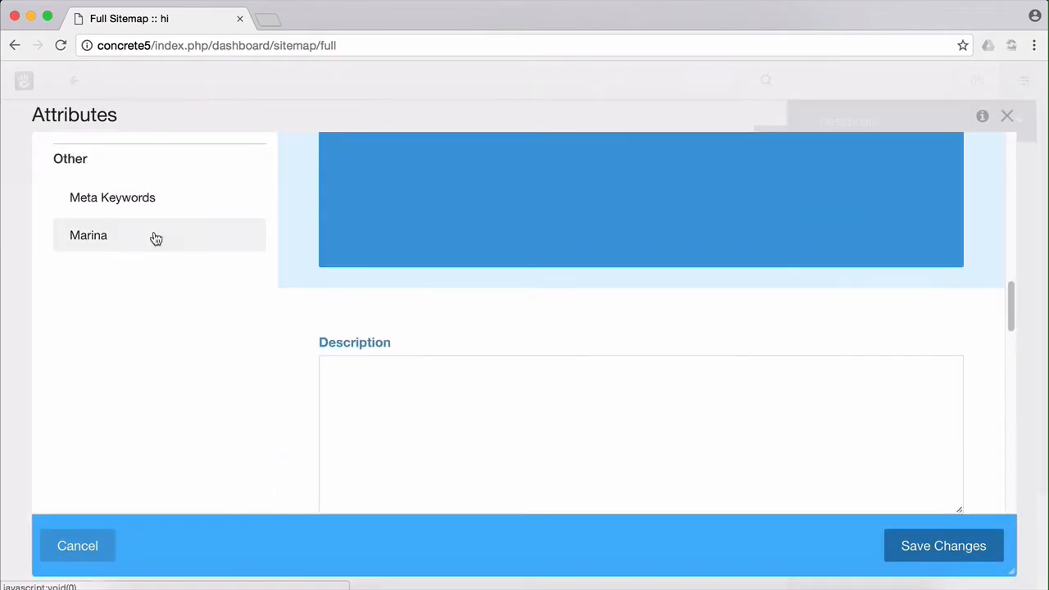
{"action": "left_click", "coordinate": [88, 236]}
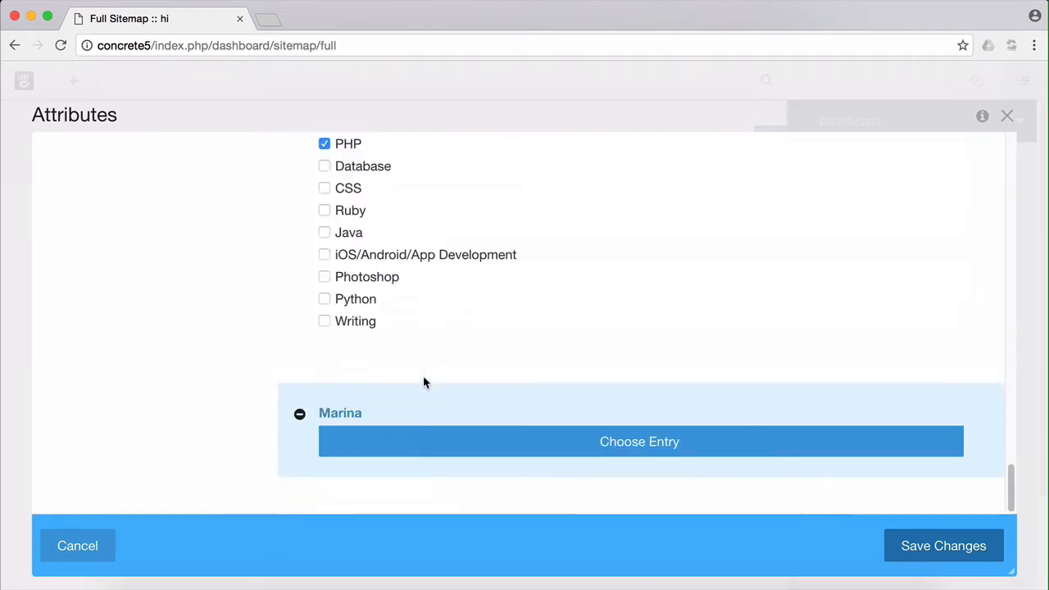
Set the Marina attribute to the Golden Beach Marina entry and save the changes.
{"action": "left_click", "coordinate": [639, 442]}
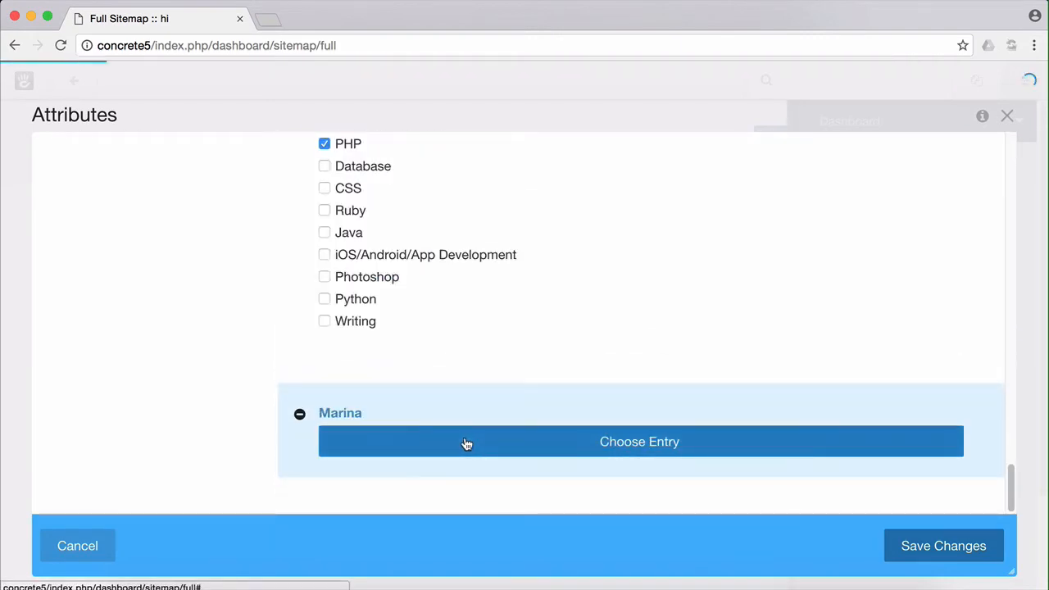
{"action": "left_click", "coordinate": [639, 442]}
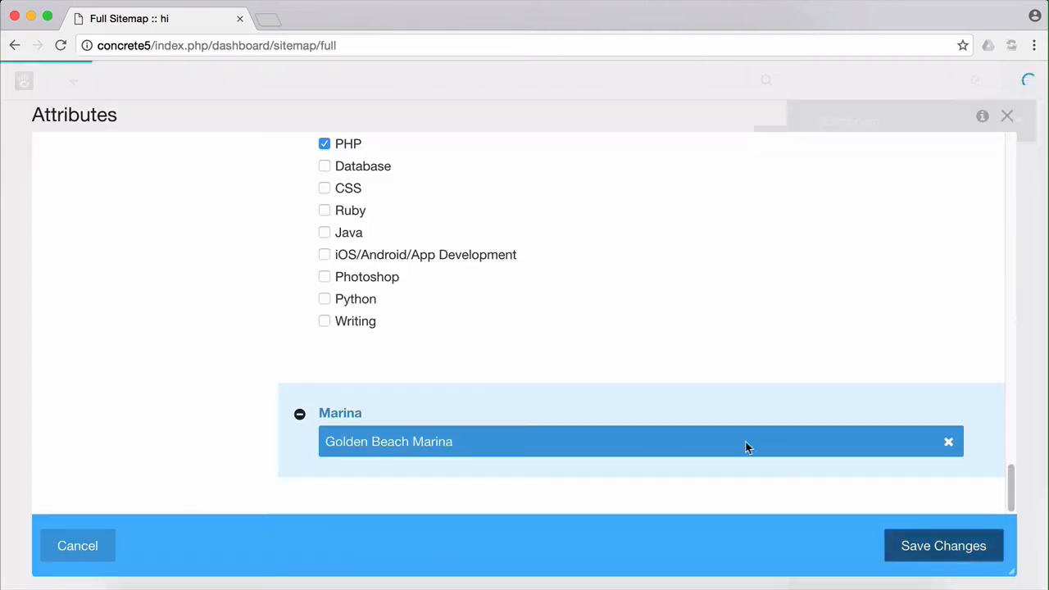
{"action": "left_click", "coordinate": [943, 544]}
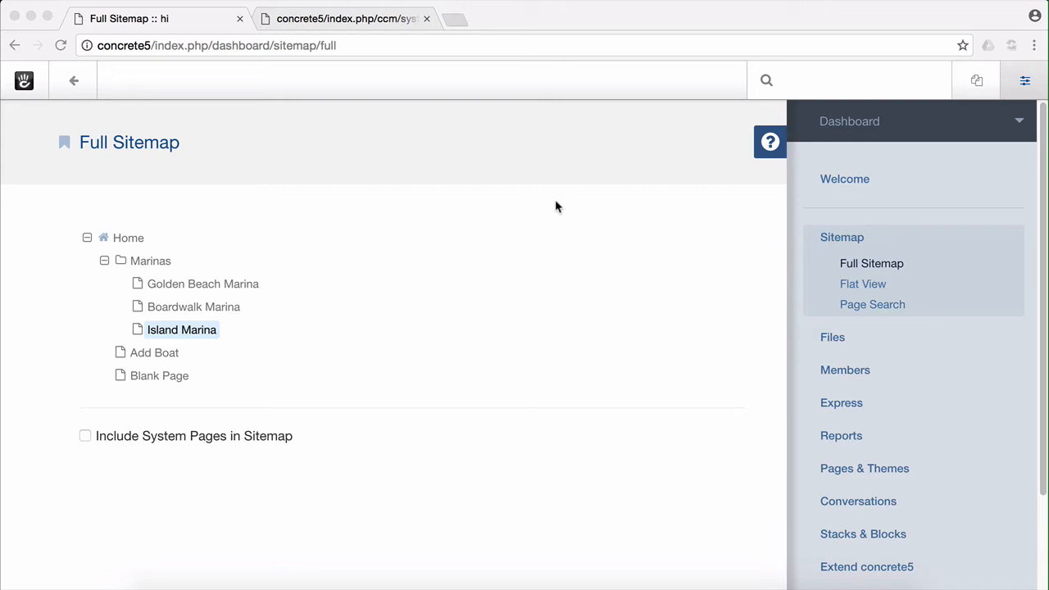
{"action": "mouse_move", "coordinate": [213, 277]}
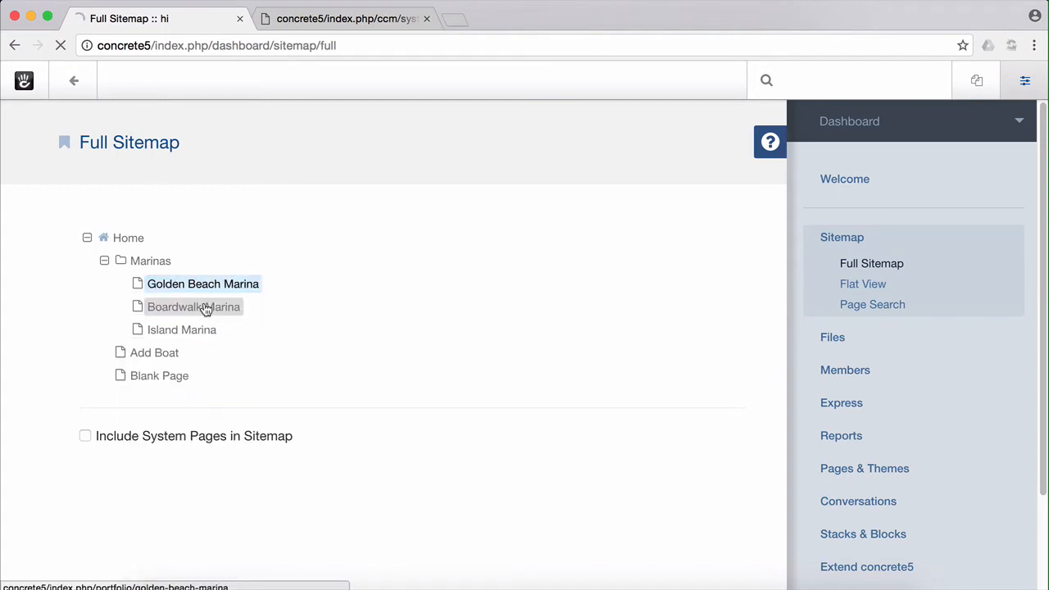
Edit the Golden Beach Marina page and start adding an Express entry detail block.
{"action": "left_click", "coordinate": [203, 283]}
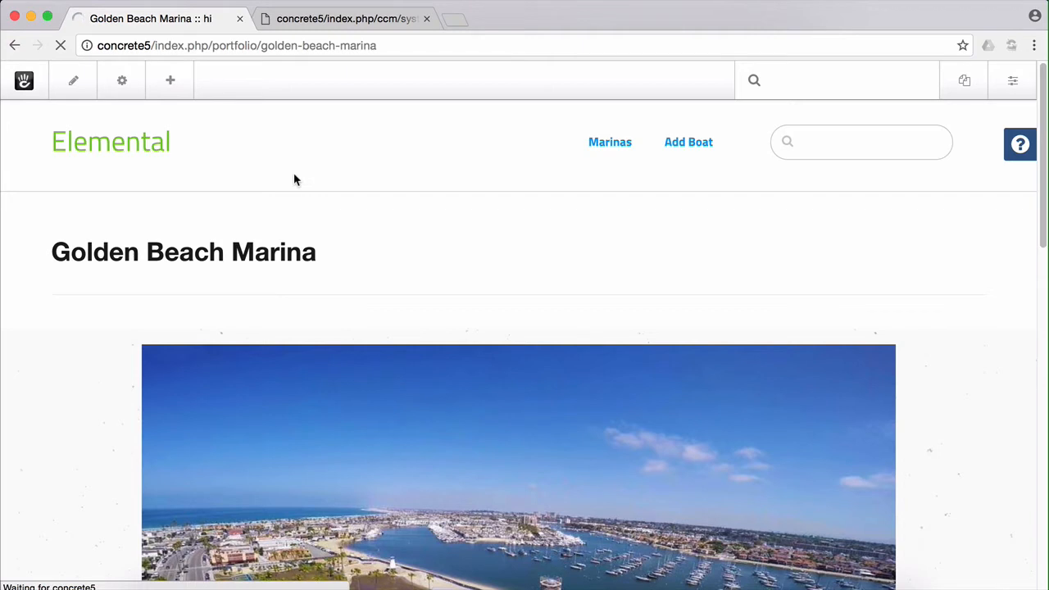
{"action": "left_click", "coordinate": [72, 80]}
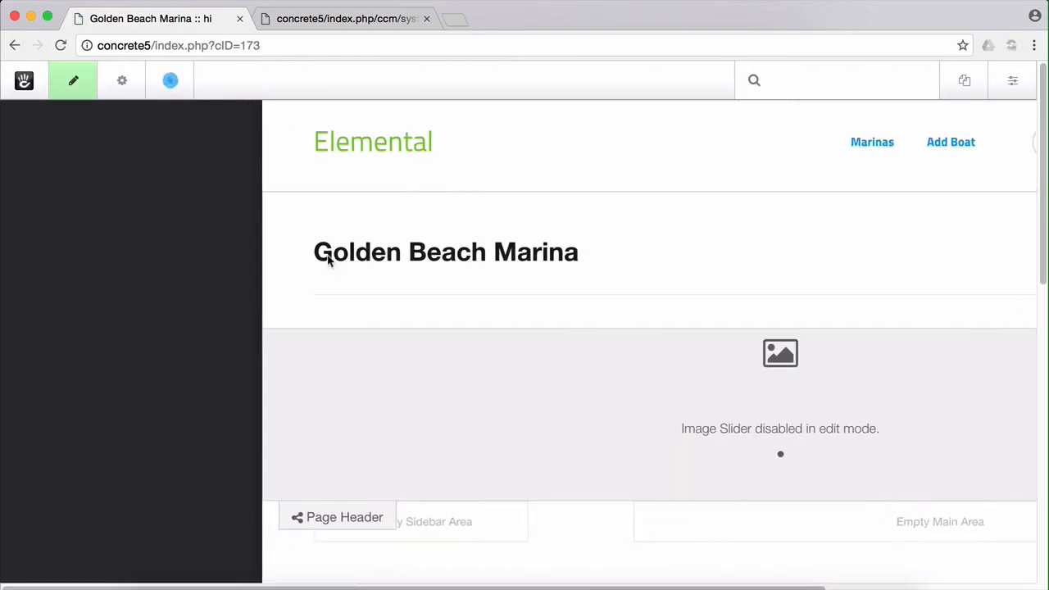
{"action": "left_click", "coordinate": [171, 80]}
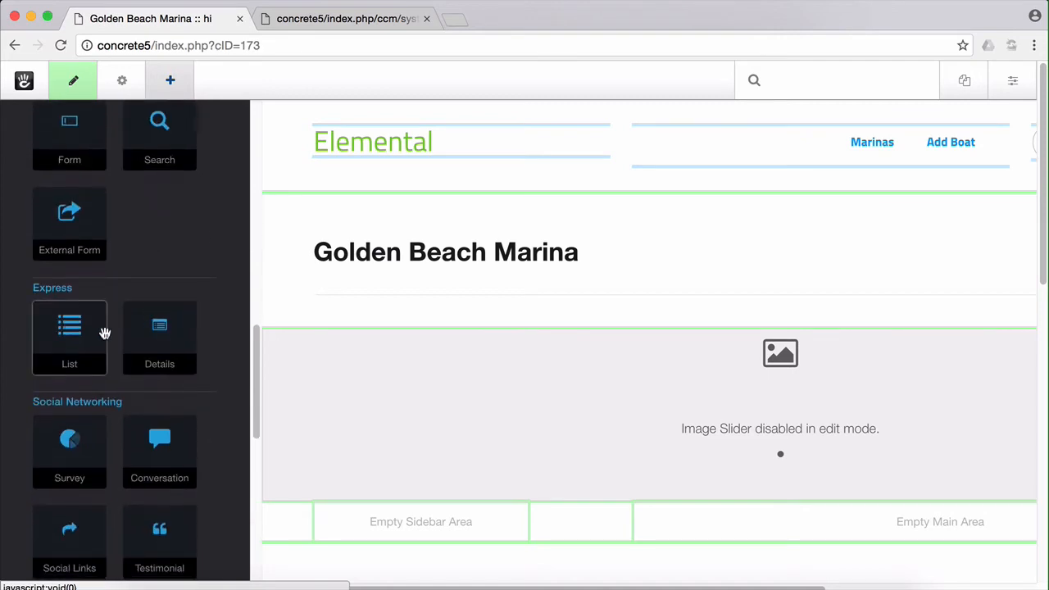
{"action": "scroll", "scroll_direction": "down", "scroll_amount": 3}
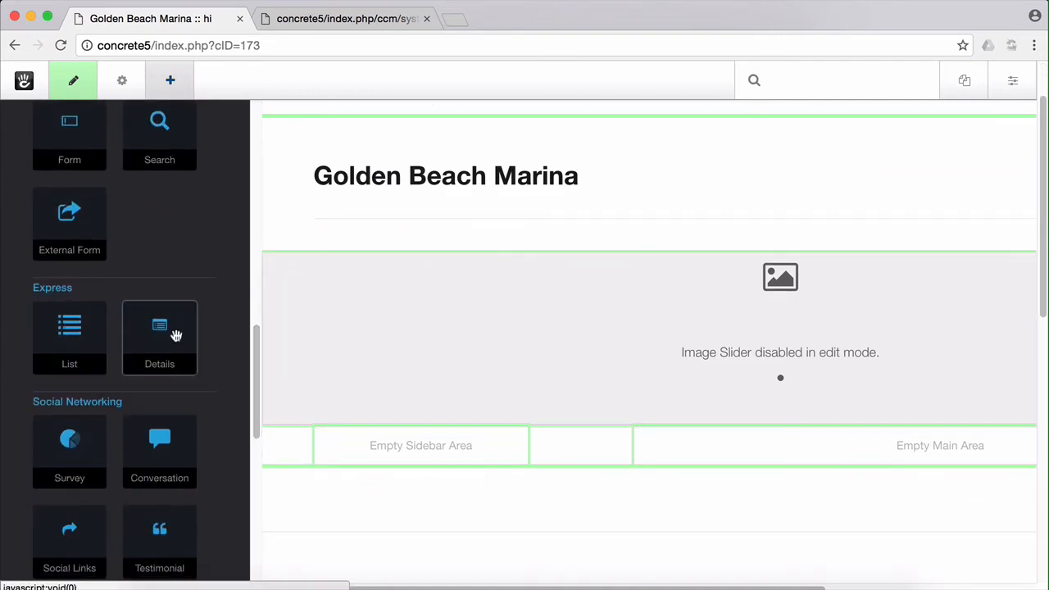
{"action": "left_click", "coordinate": [170, 81]}
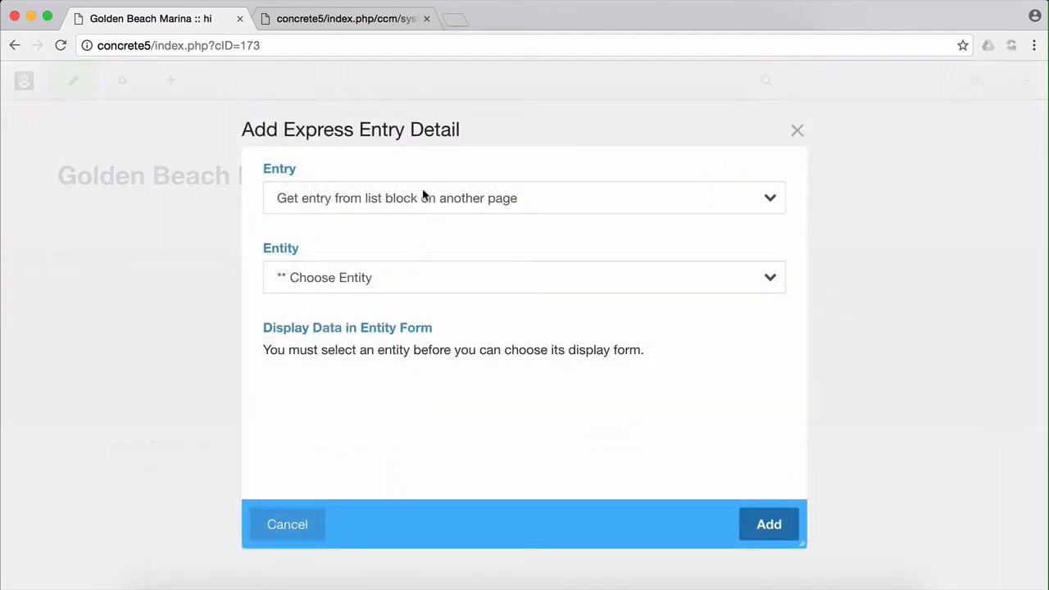
{"action": "mouse_move", "coordinate": [403, 186]}
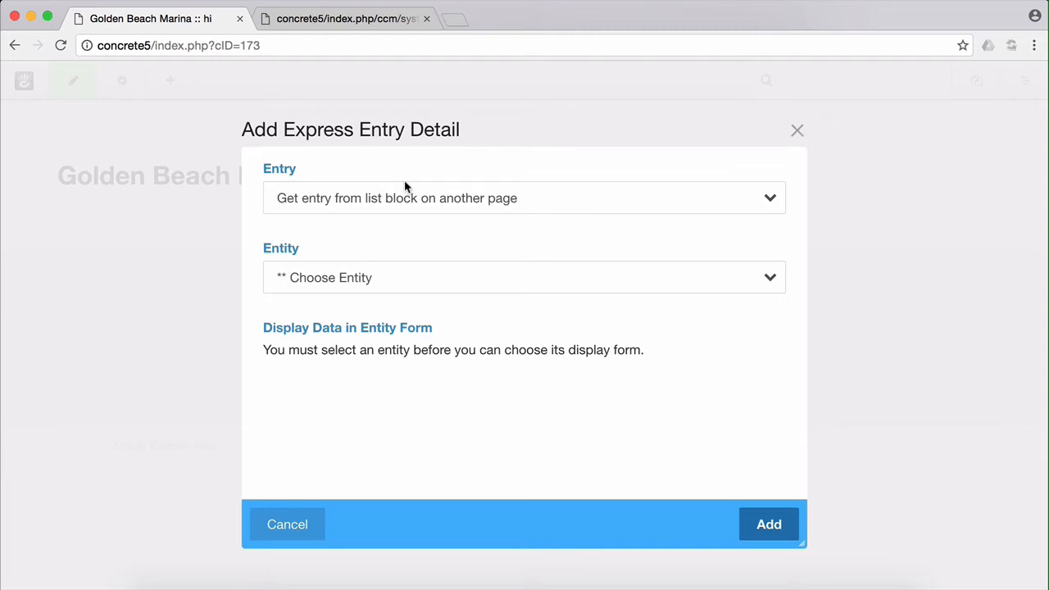
Add the detail block sourcing its entry from the Marina attribute with the default Form display.
{"action": "left_click", "coordinate": [524, 197]}
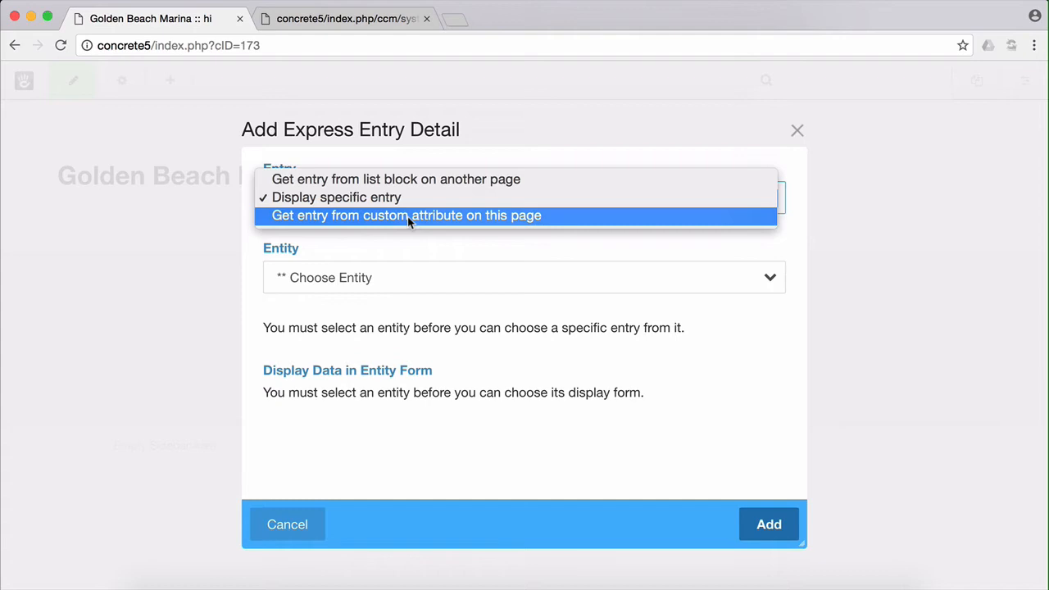
{"action": "left_click", "coordinate": [406, 214]}
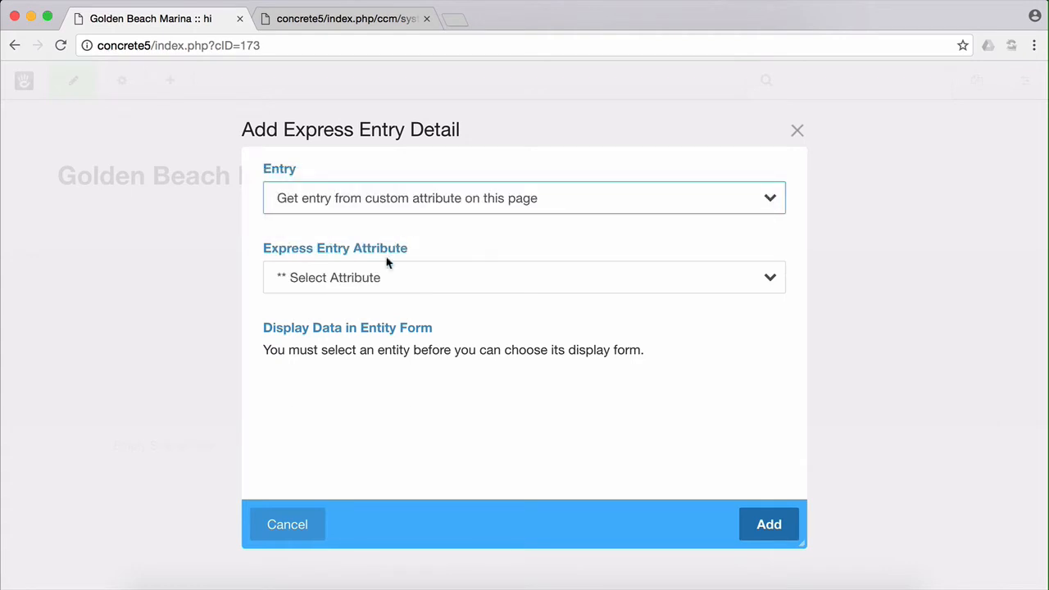
{"action": "left_click", "coordinate": [525, 277]}
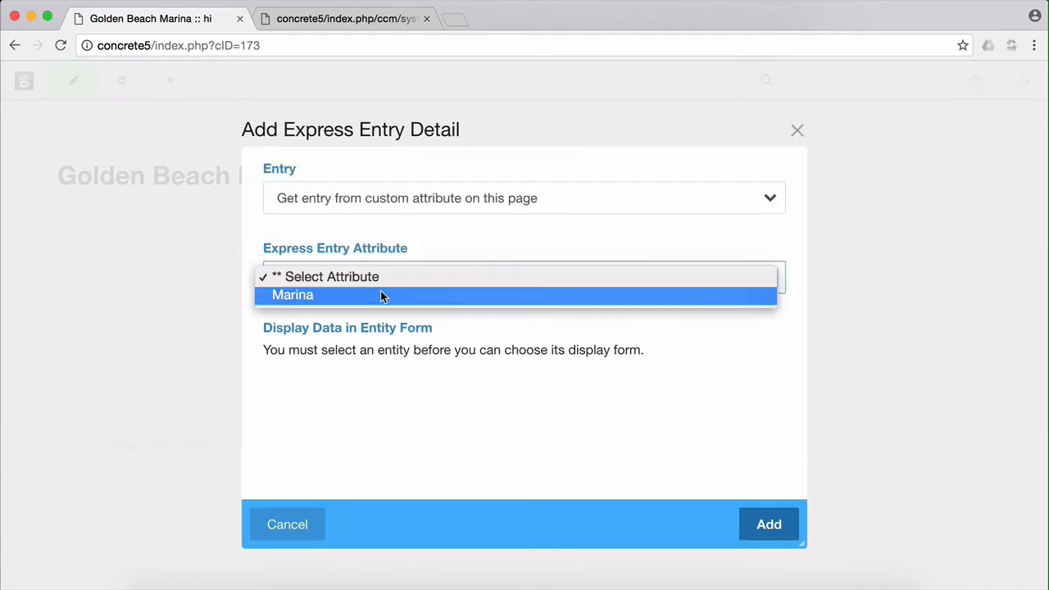
{"action": "left_click", "coordinate": [291, 294]}
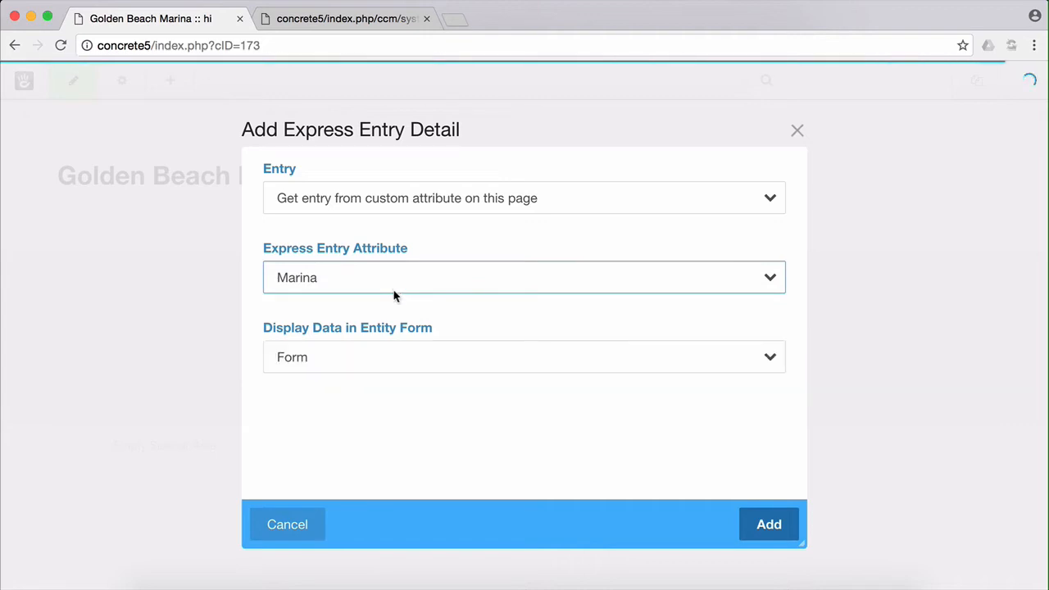
{"action": "left_click", "coordinate": [524, 357]}
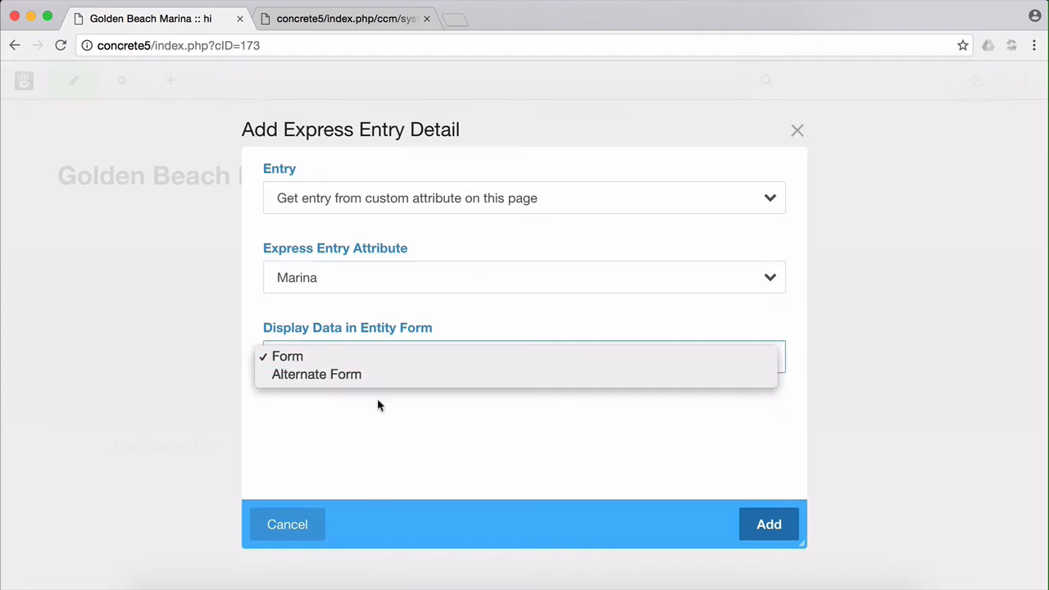
{"action": "left_click", "coordinate": [287, 356]}
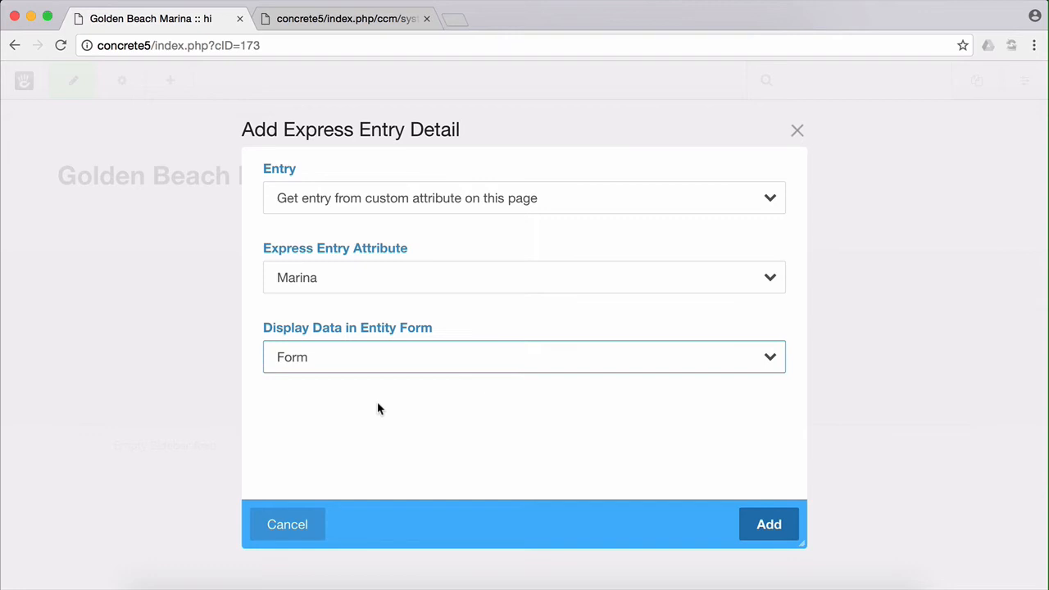
{"action": "mouse_move", "coordinate": [653, 433]}
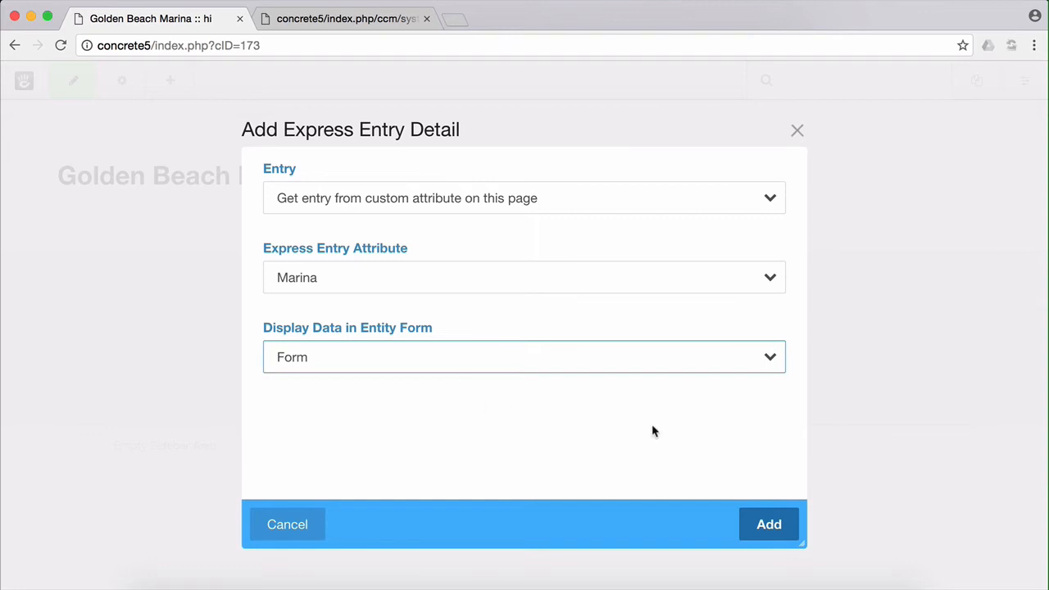
{"action": "mouse_move", "coordinate": [734, 492]}
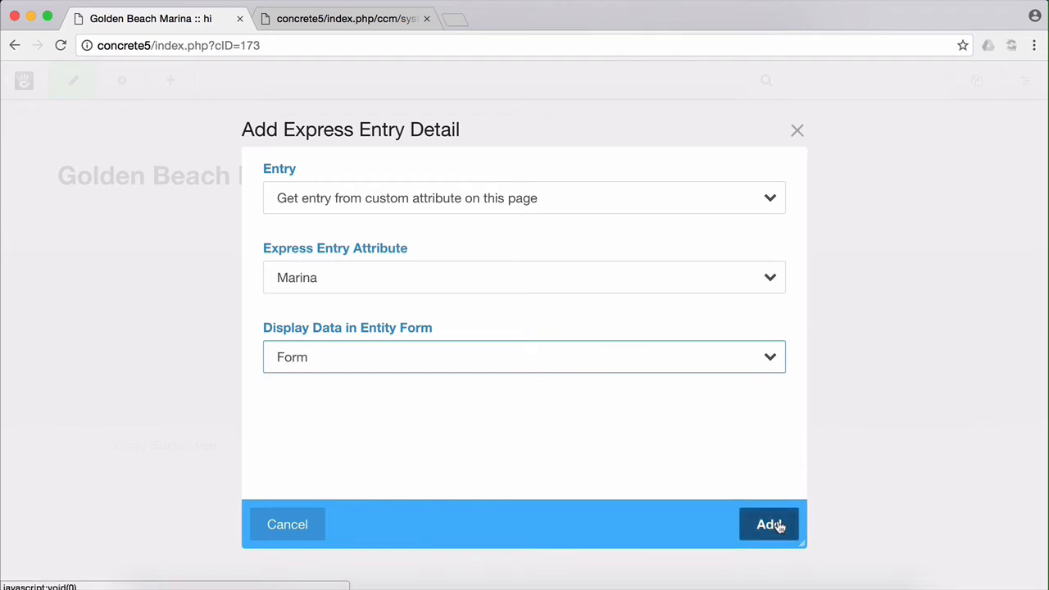
{"action": "left_click", "coordinate": [766, 524]}
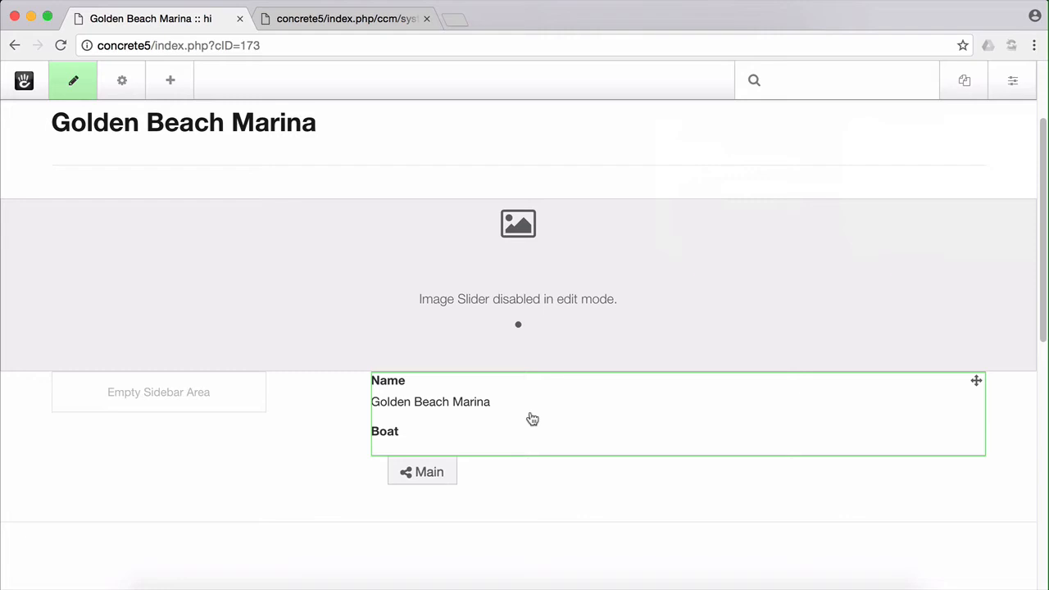
{"action": "mouse_move", "coordinate": [424, 406]}
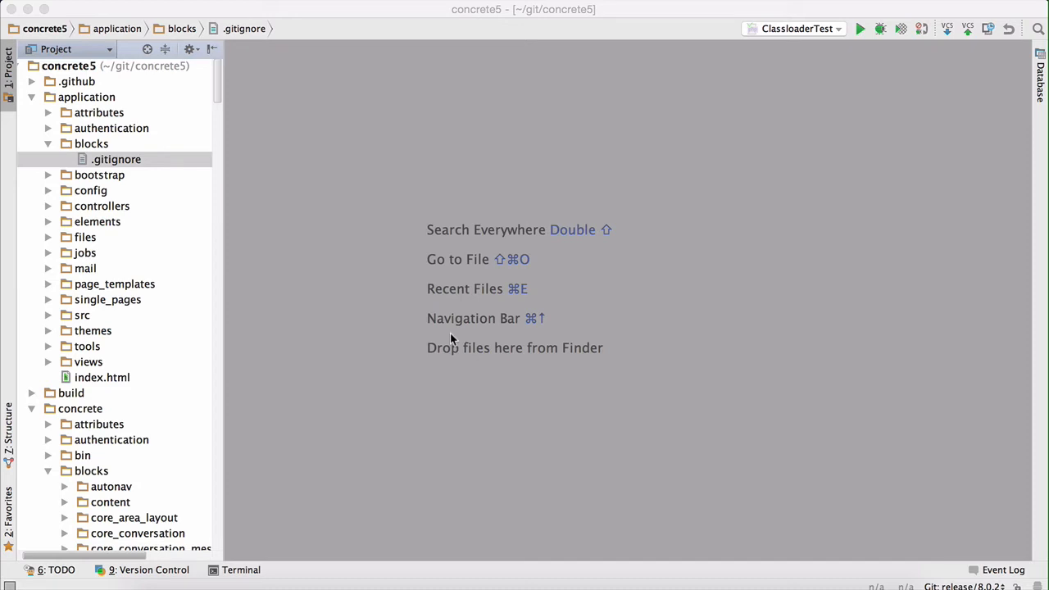
{"action": "mouse_move", "coordinate": [89, 147]}
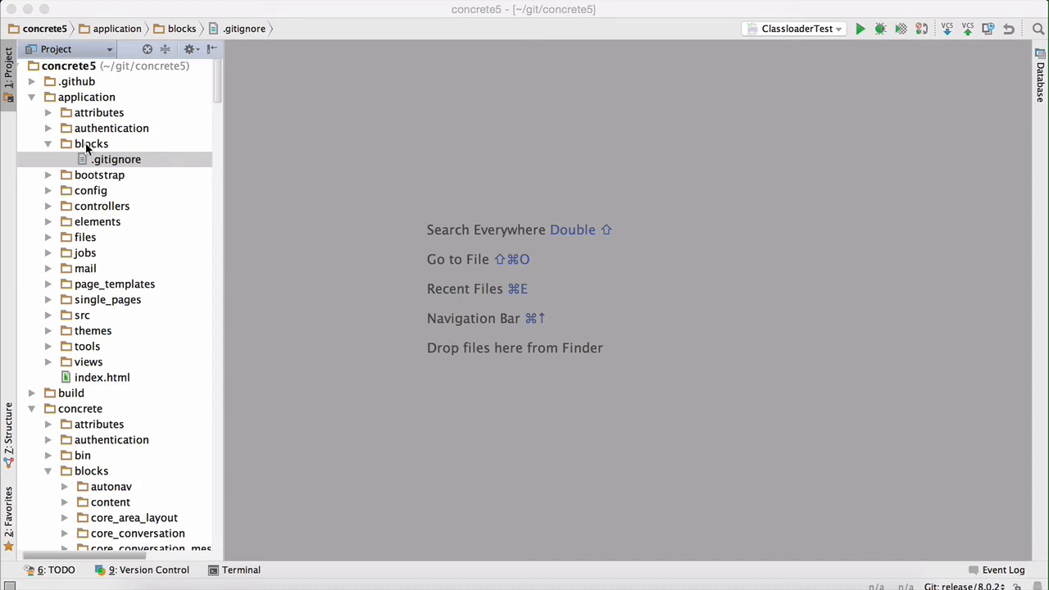
Create an express_entry_detail/templates directory under the blocks folder.
{"action": "right_click", "coordinate": [92, 144]}
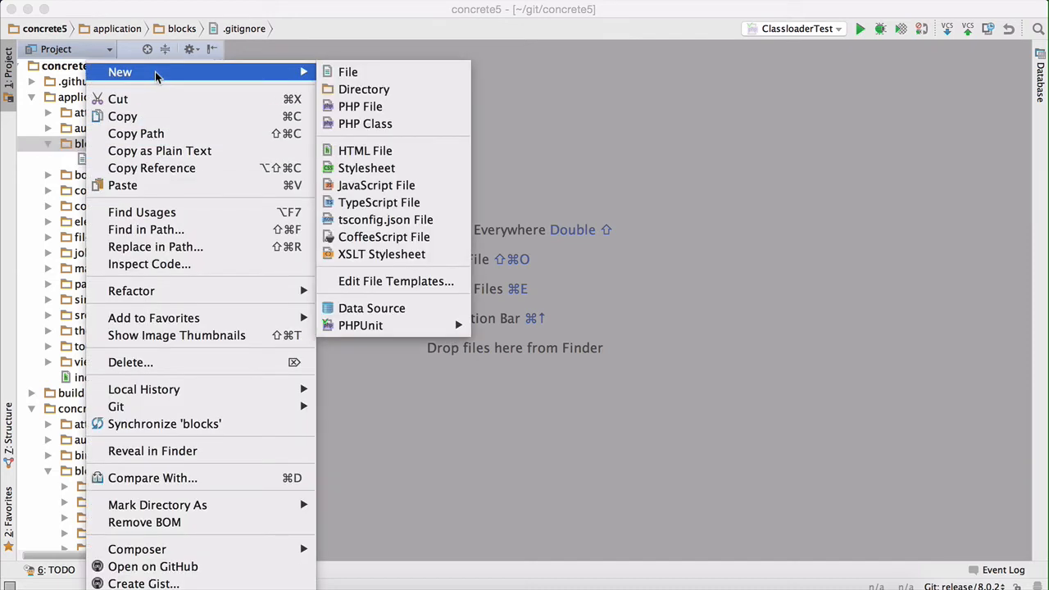
{"action": "left_click", "coordinate": [364, 88]}
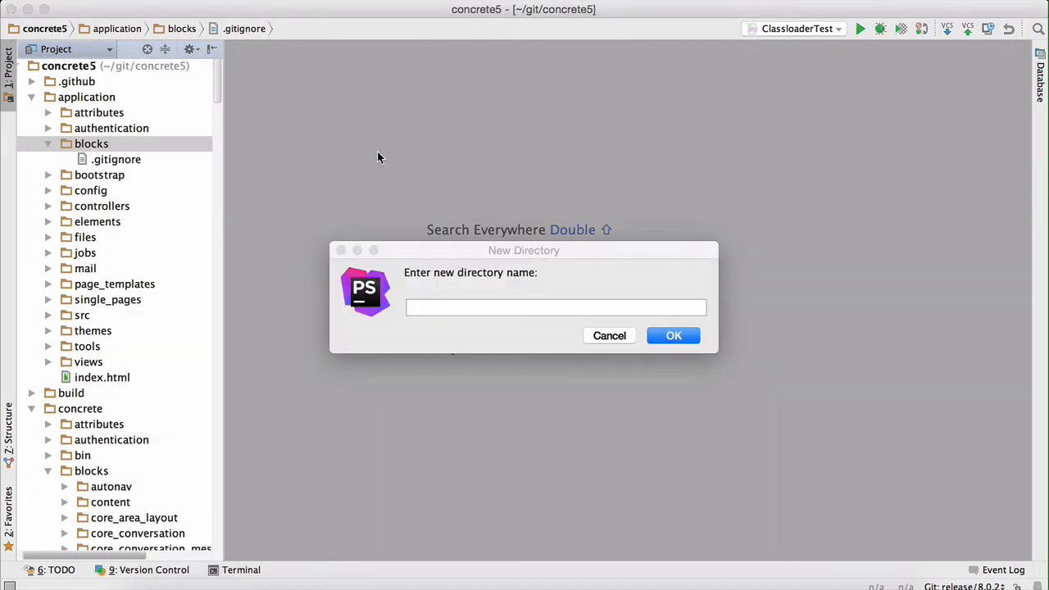
{"action": "mouse_move", "coordinate": [481, 344]}
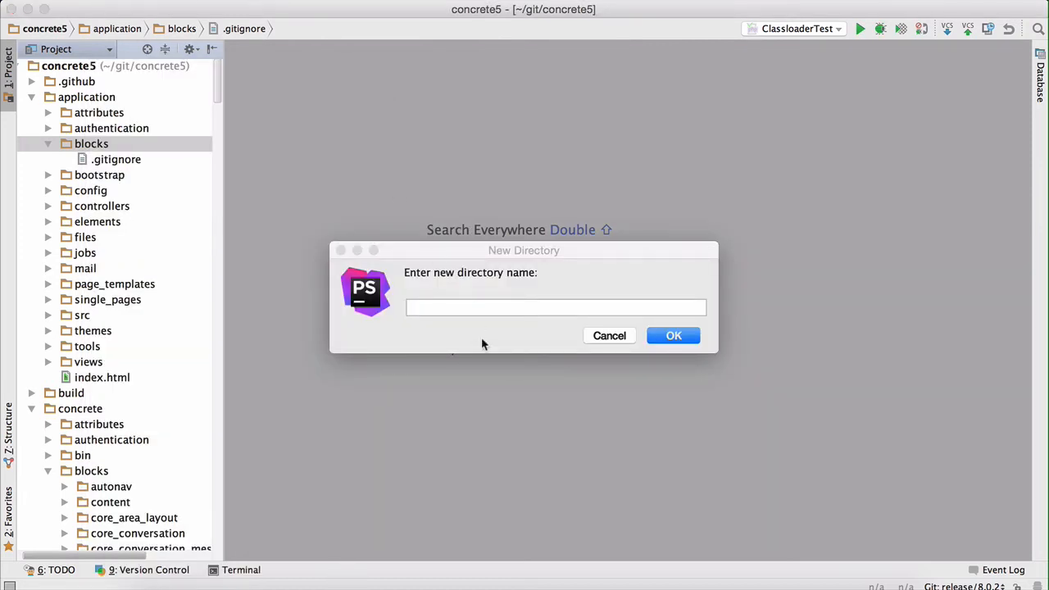
{"action": "type", "text": "express_entry_detail"}
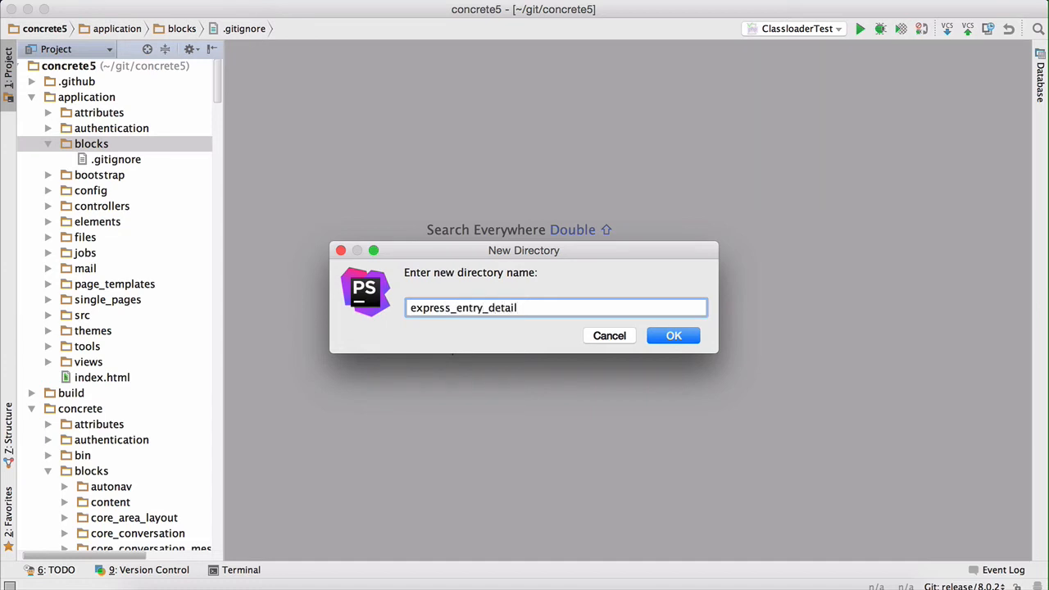
{"action": "left_click", "coordinate": [671, 334]}
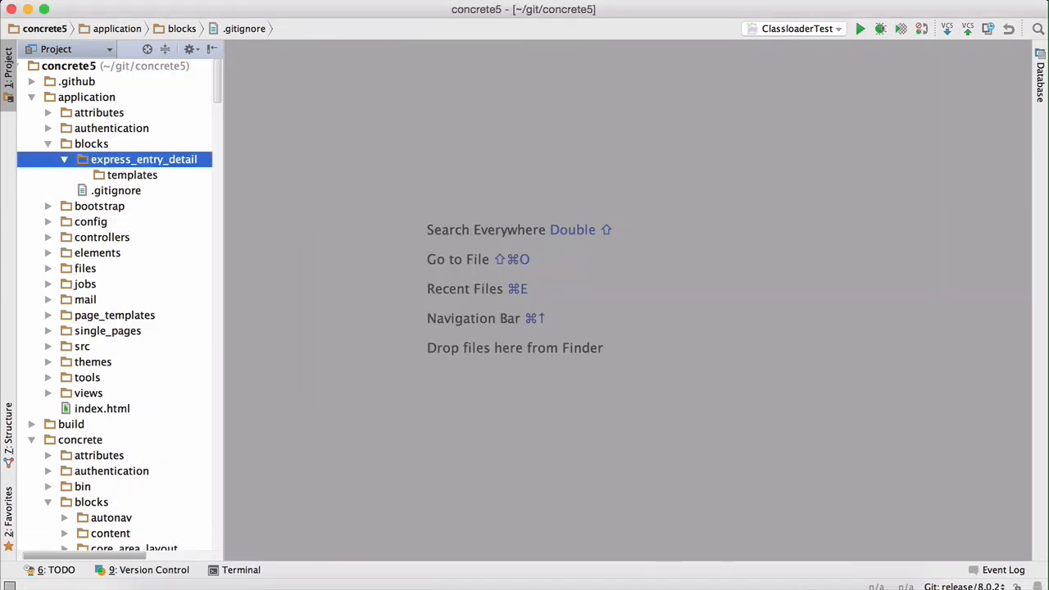
Create a new PHP file boat_list.php inside the templates folder.
{"action": "right_click", "coordinate": [131, 174]}
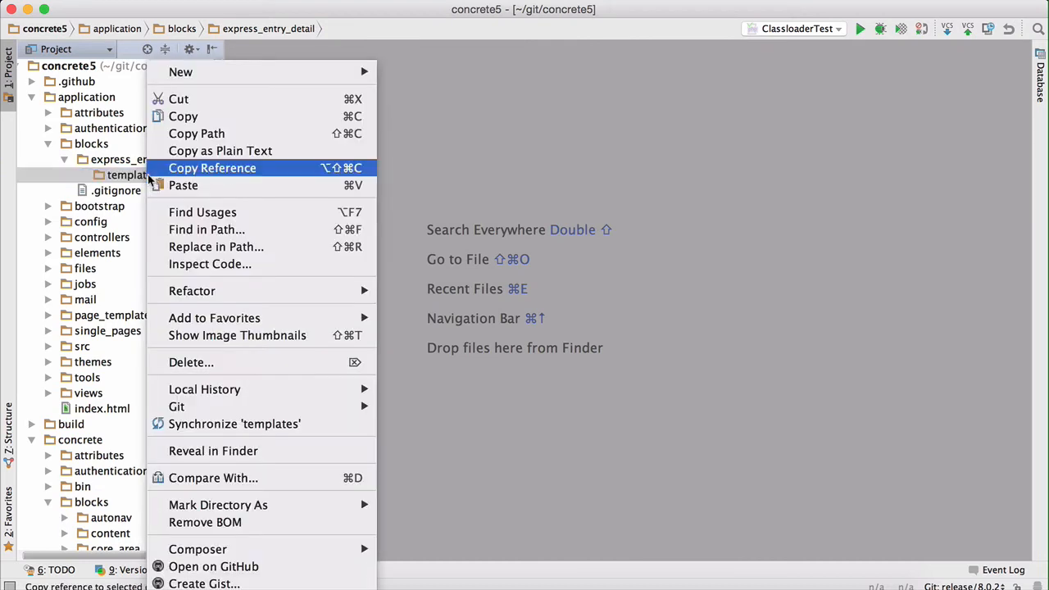
{"action": "mouse_move", "coordinate": [181, 72]}
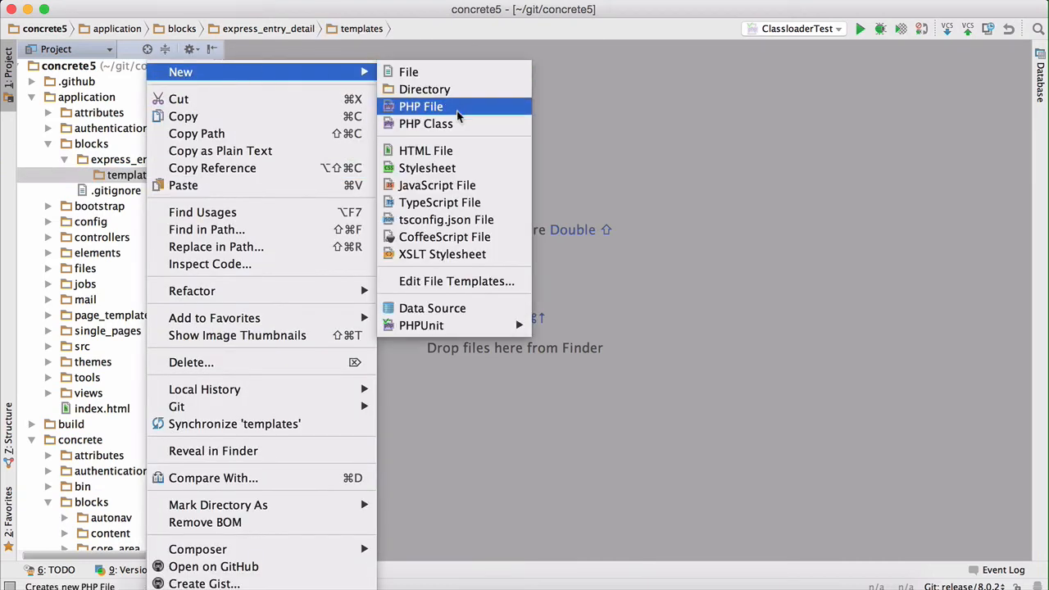
{"action": "left_click", "coordinate": [419, 106]}
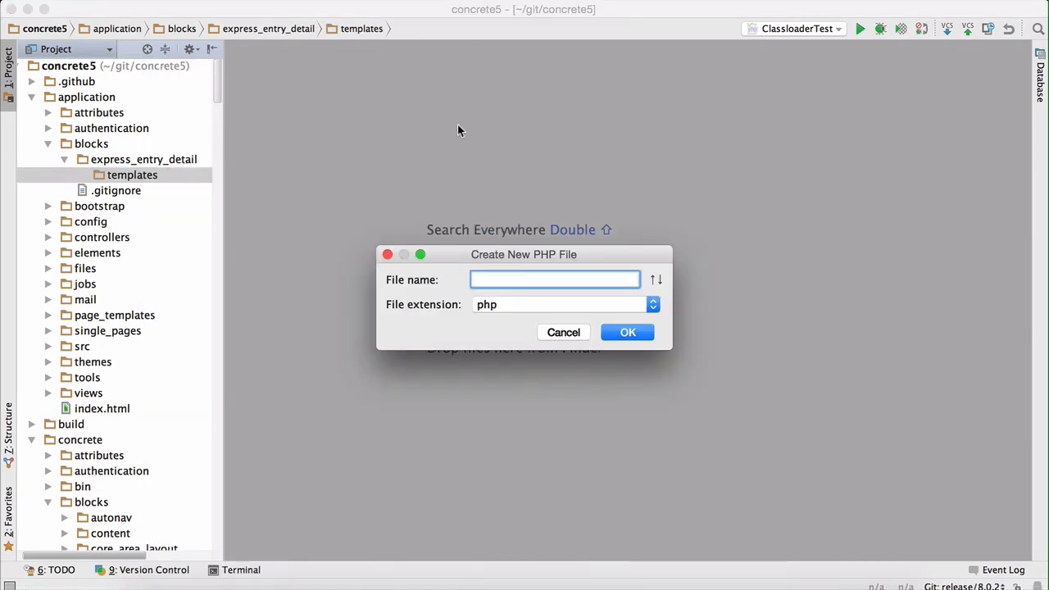
{"action": "type", "text": "boat_li"}
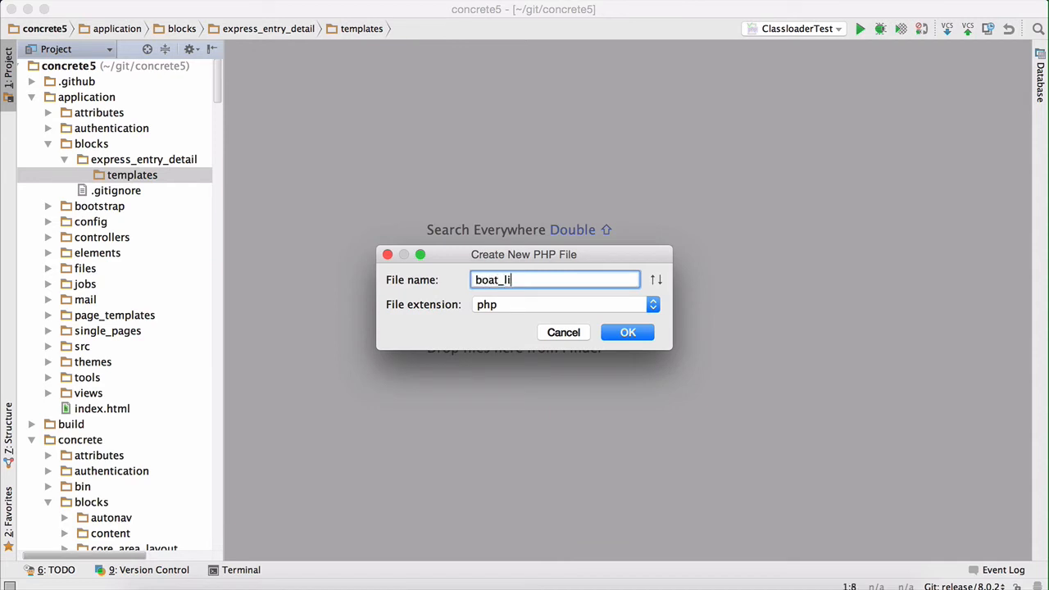
{"action": "type", "text": "st.php"}
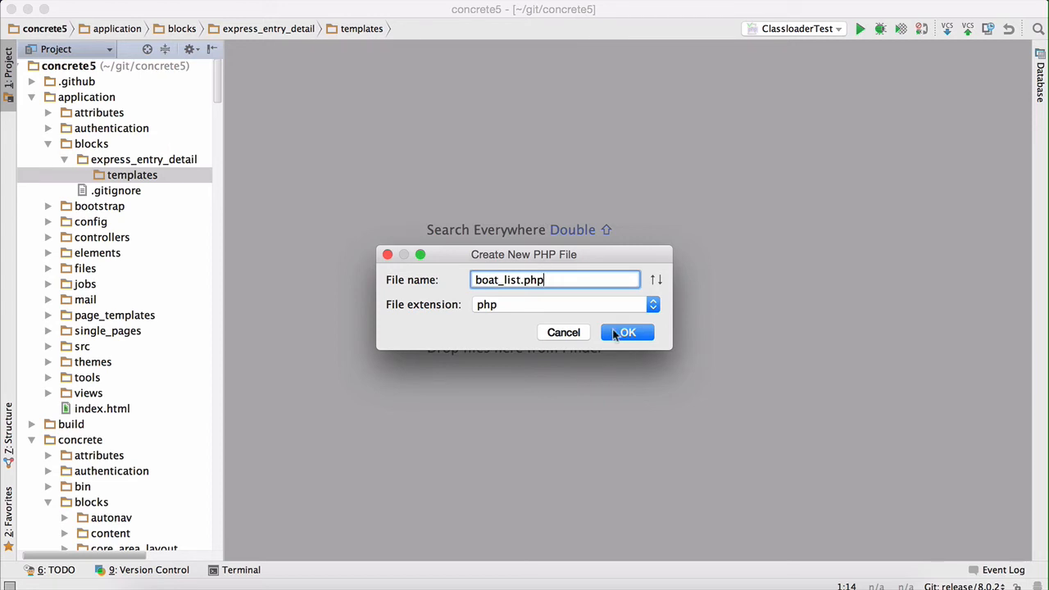
{"action": "left_click", "coordinate": [626, 331]}
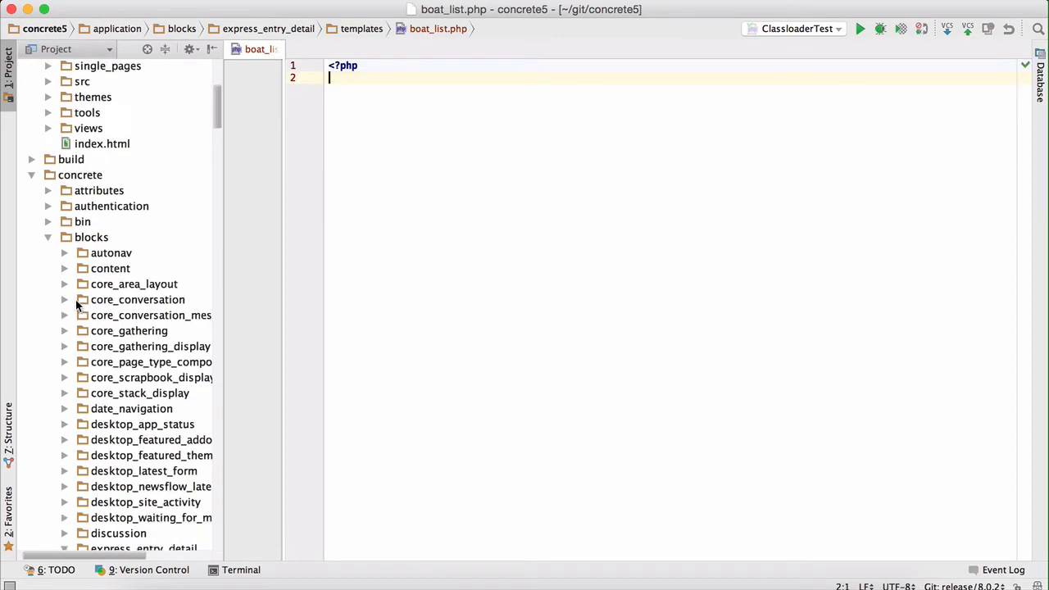
Switch to the browser showing the Boardwalk Marina page.
{"action": "scroll", "scroll_direction": "down", "scroll_amount": 3}
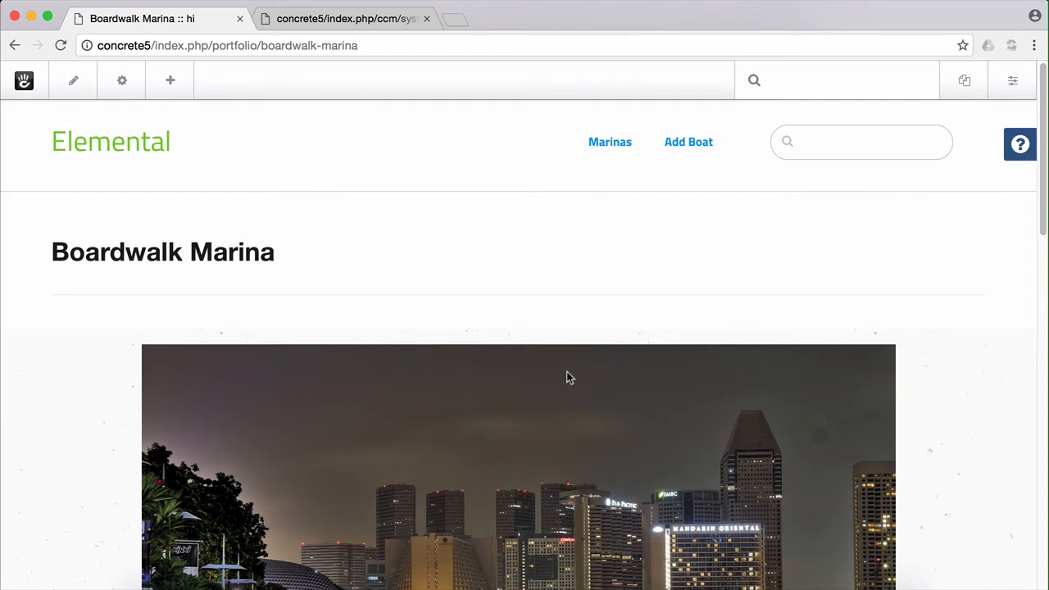
{"action": "mouse_move", "coordinate": [585, 379]}
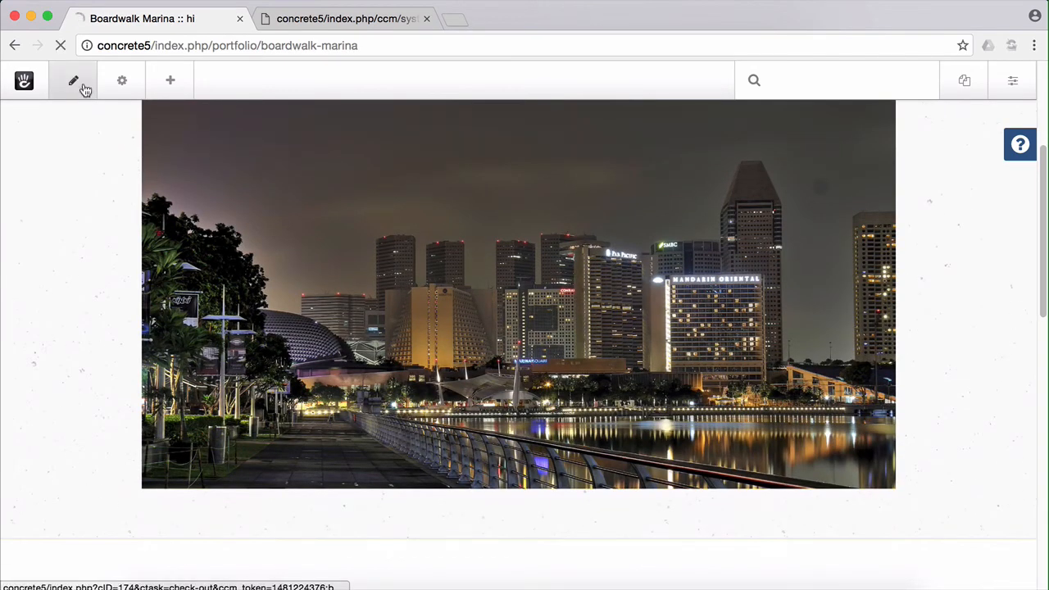
Set the Boardwalk Marina detail block's custom template to Boat List and save.
{"action": "left_click", "coordinate": [72, 80]}
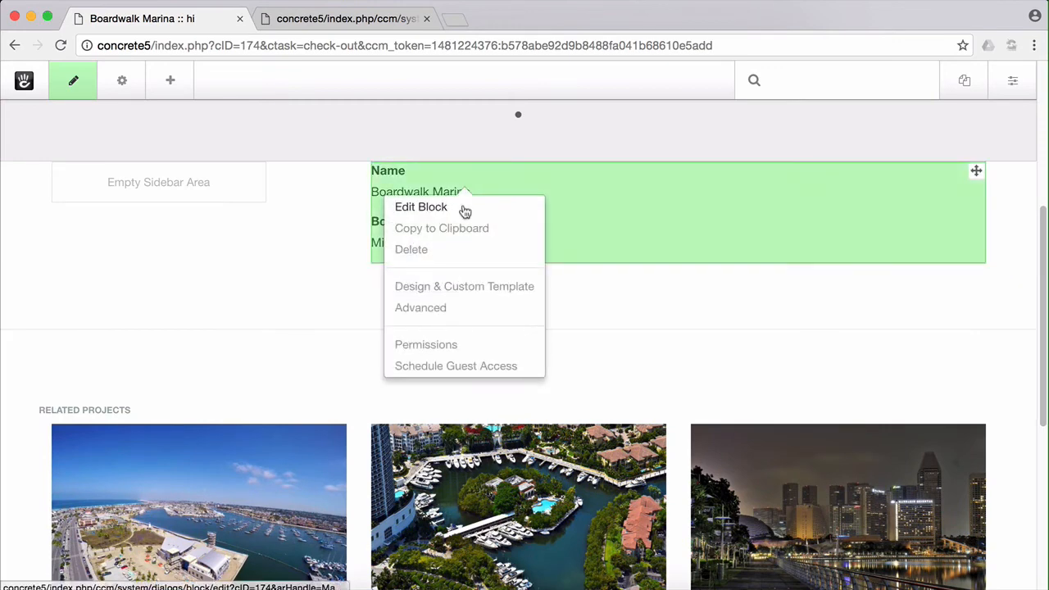
{"action": "mouse_move", "coordinate": [464, 285]}
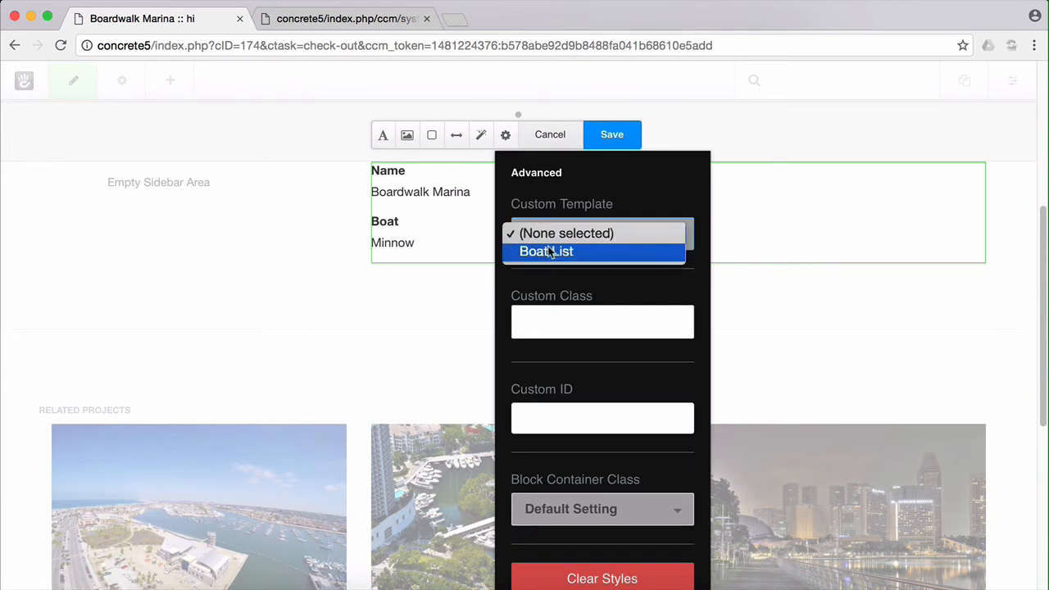
{"action": "left_click", "coordinate": [548, 252]}
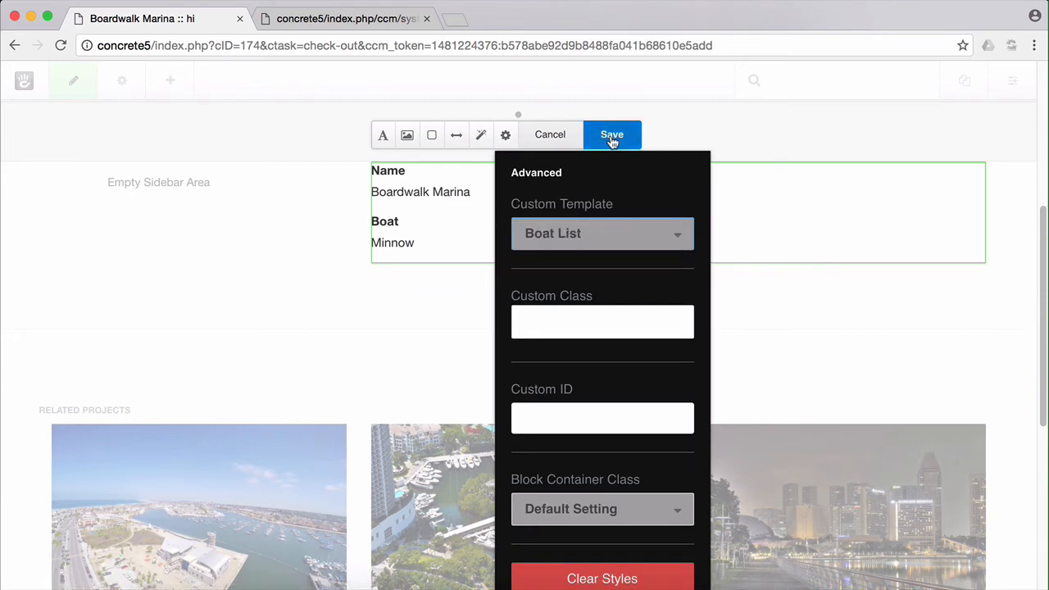
{"action": "left_click", "coordinate": [612, 134]}
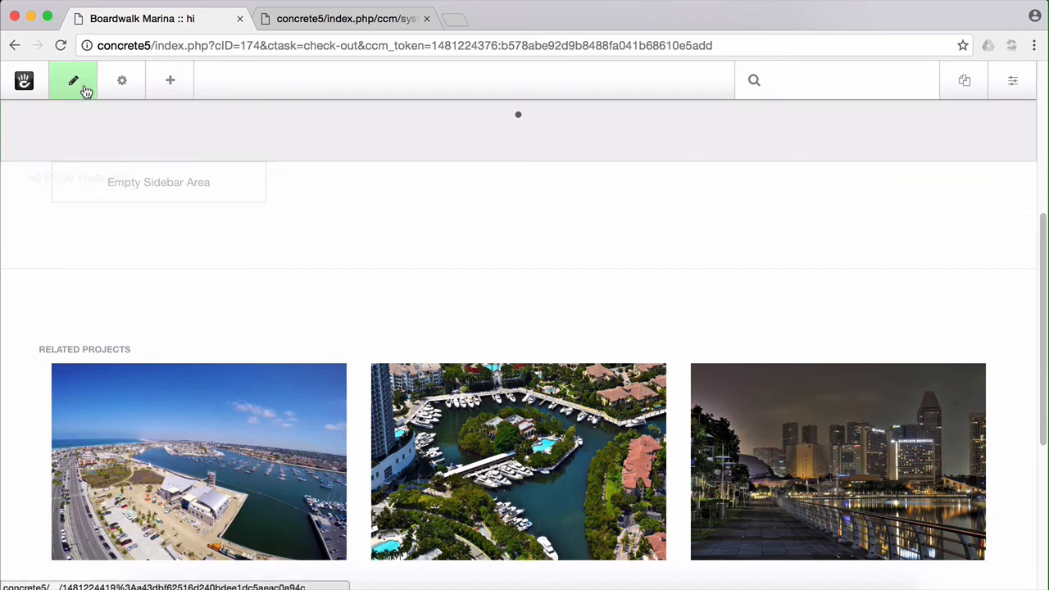
Publish the edited Boardwalk Marina page.
{"action": "left_click", "coordinate": [72, 78]}
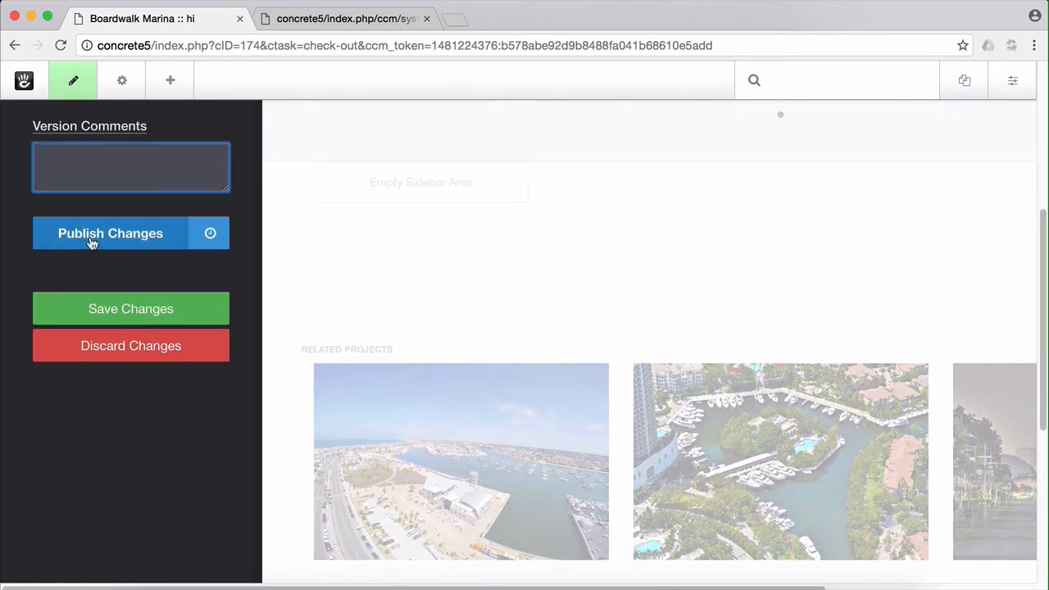
{"action": "left_click", "coordinate": [111, 232]}
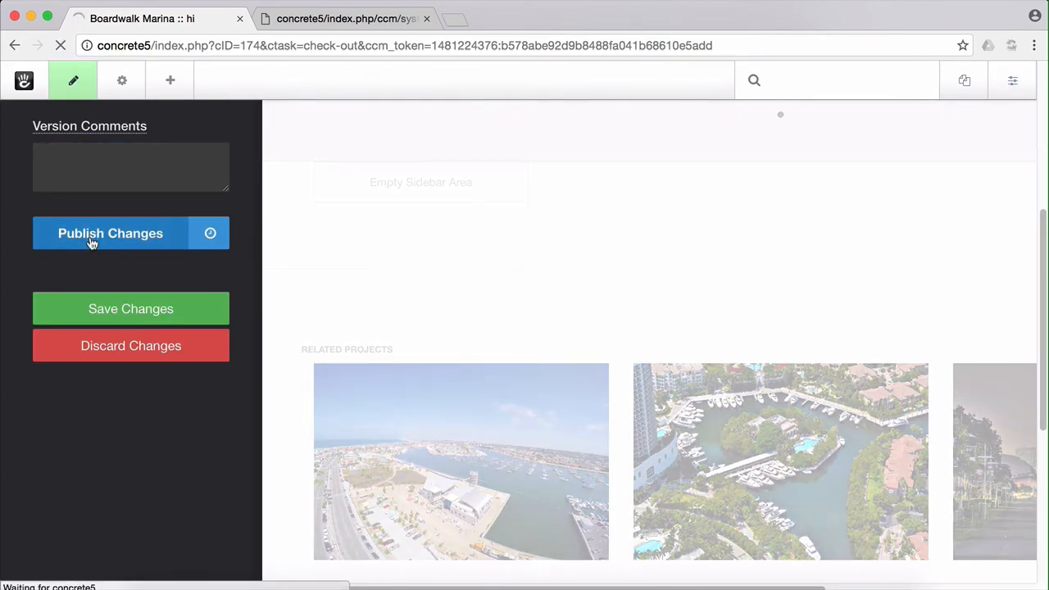
{"action": "left_click", "coordinate": [111, 232]}
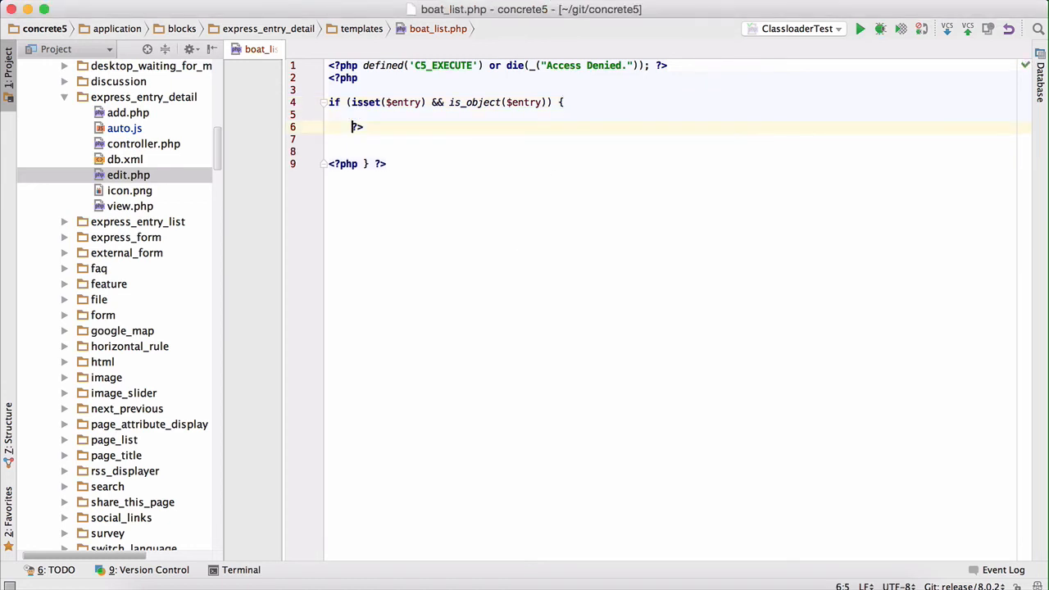
Write $boats = $entry->getBoats(); in boat_list.php to load the associated boats.
{"action": "type", "text": "$boats = $entry-"}
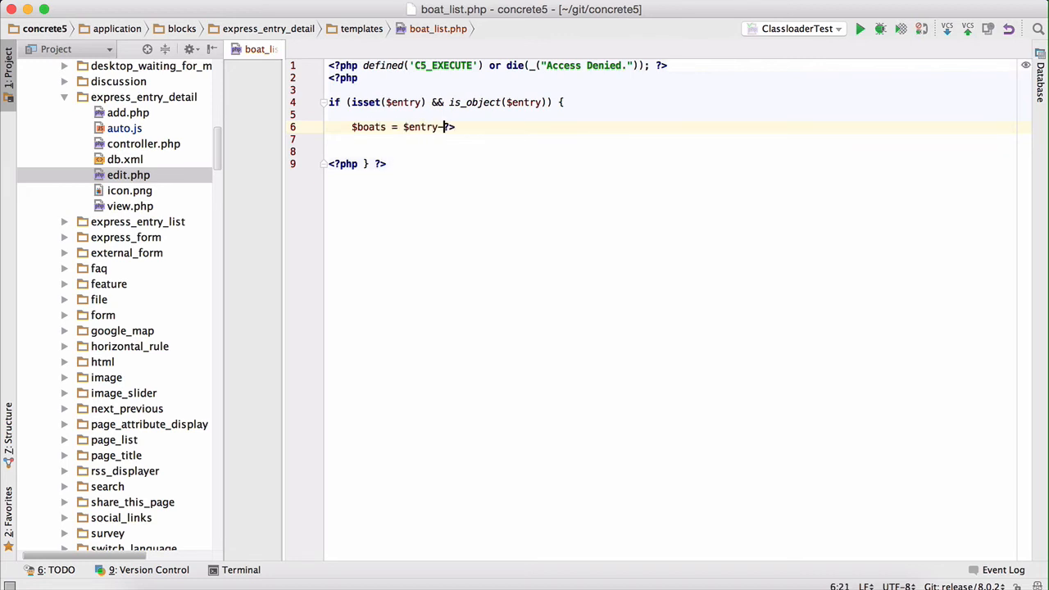
{"action": "type", "text": ">getBoats();"}
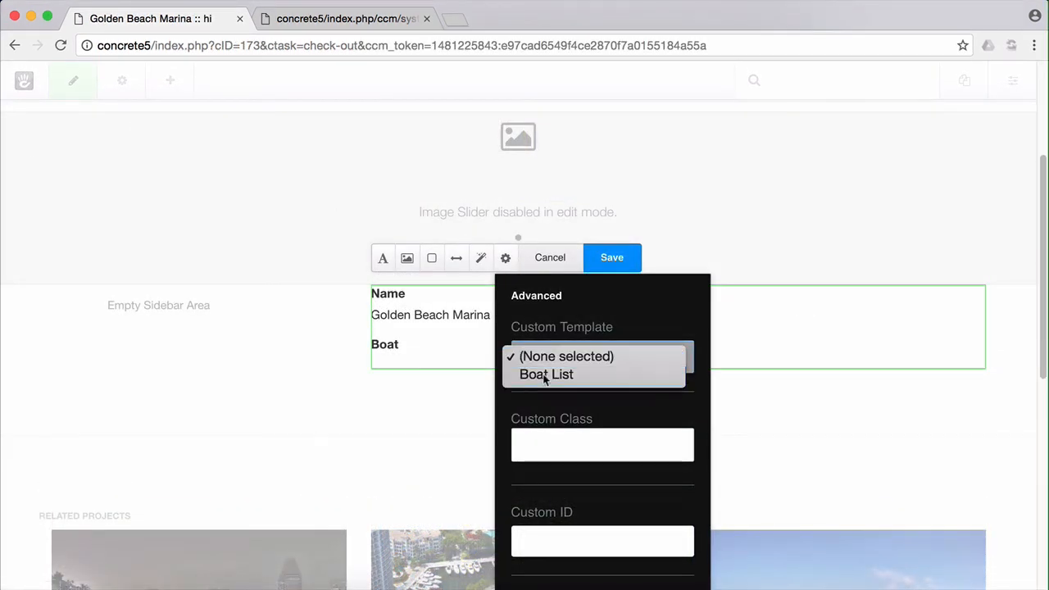
Apply the Boat List template to the Golden Beach Marina block to show the boat table.
{"action": "left_click", "coordinate": [611, 257]}
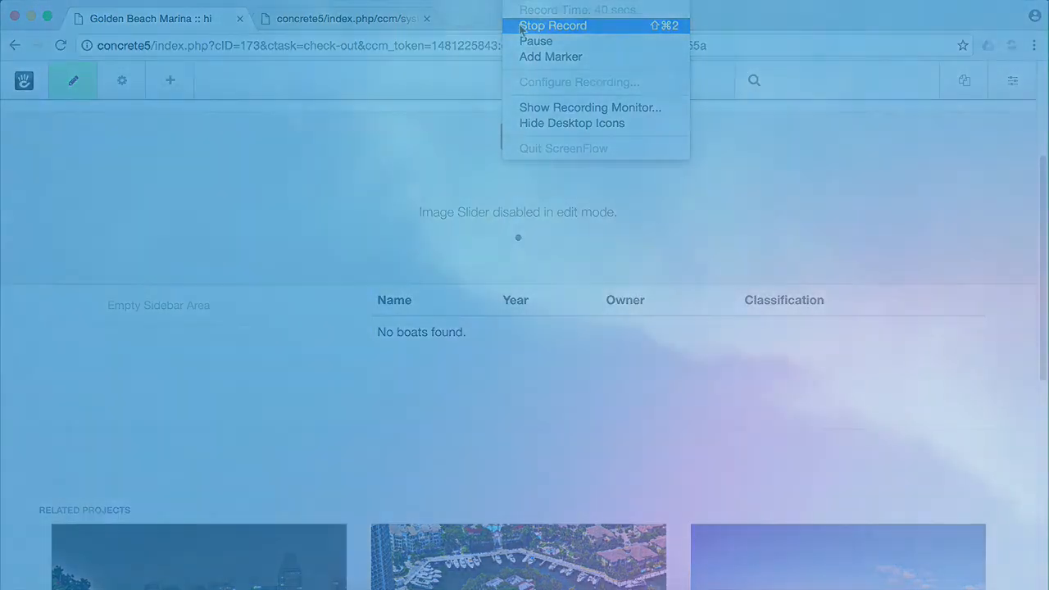
{"action": "left_click", "coordinate": [552, 27]}
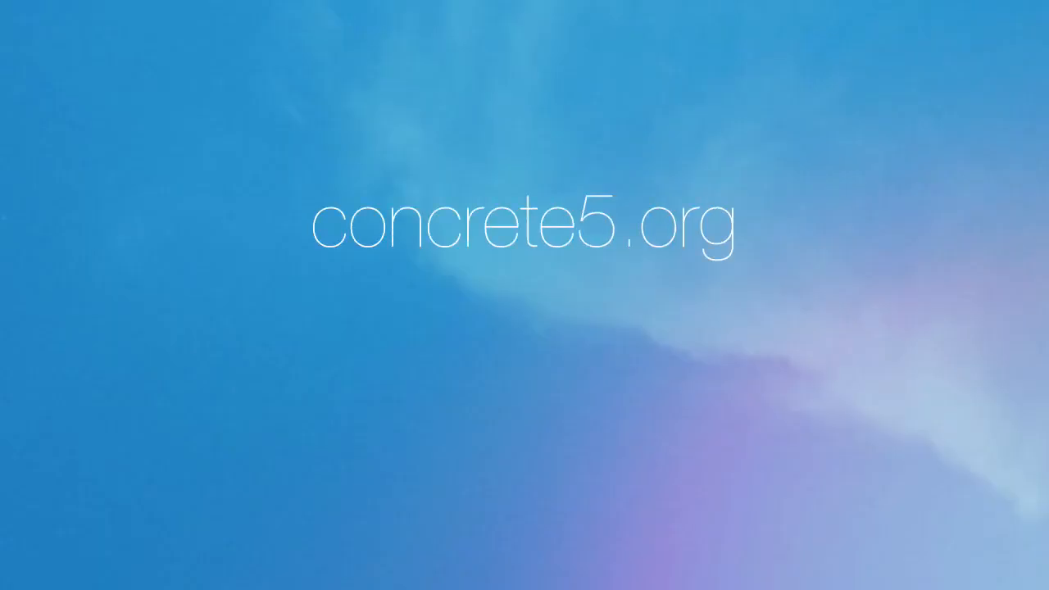